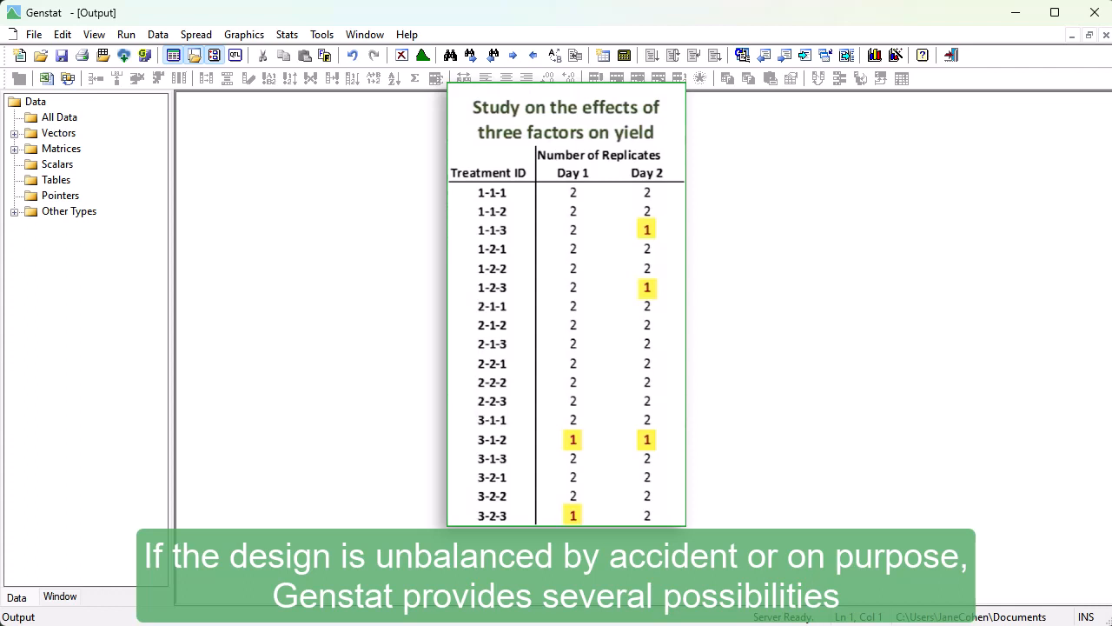
Load the Slatehall.gsh example dataset from the example data sets list.
click(287, 35)
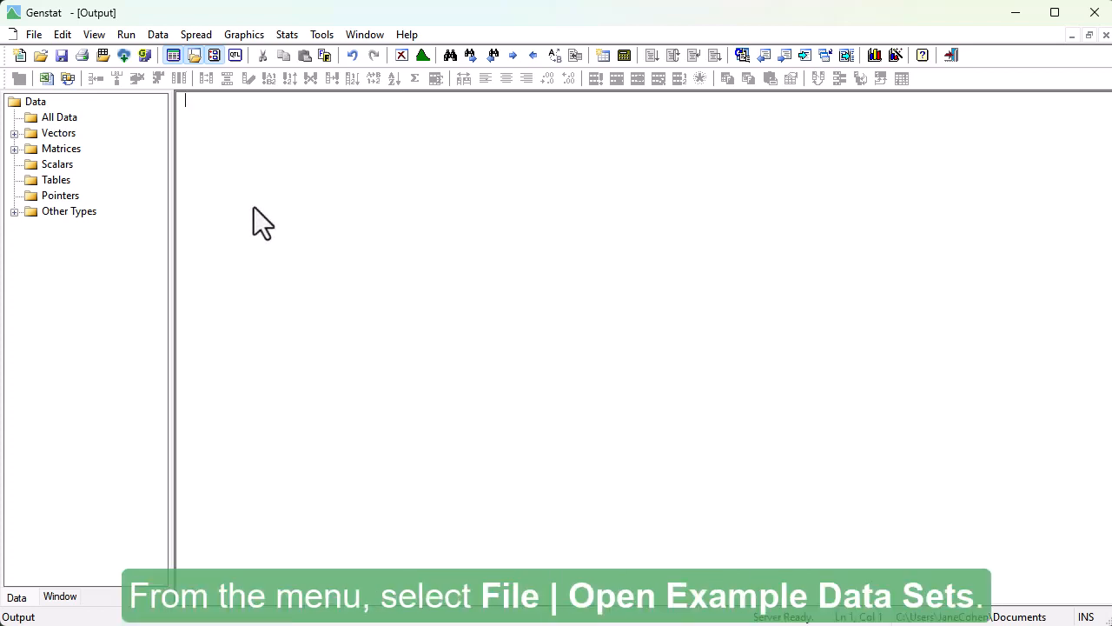
click(37, 34)
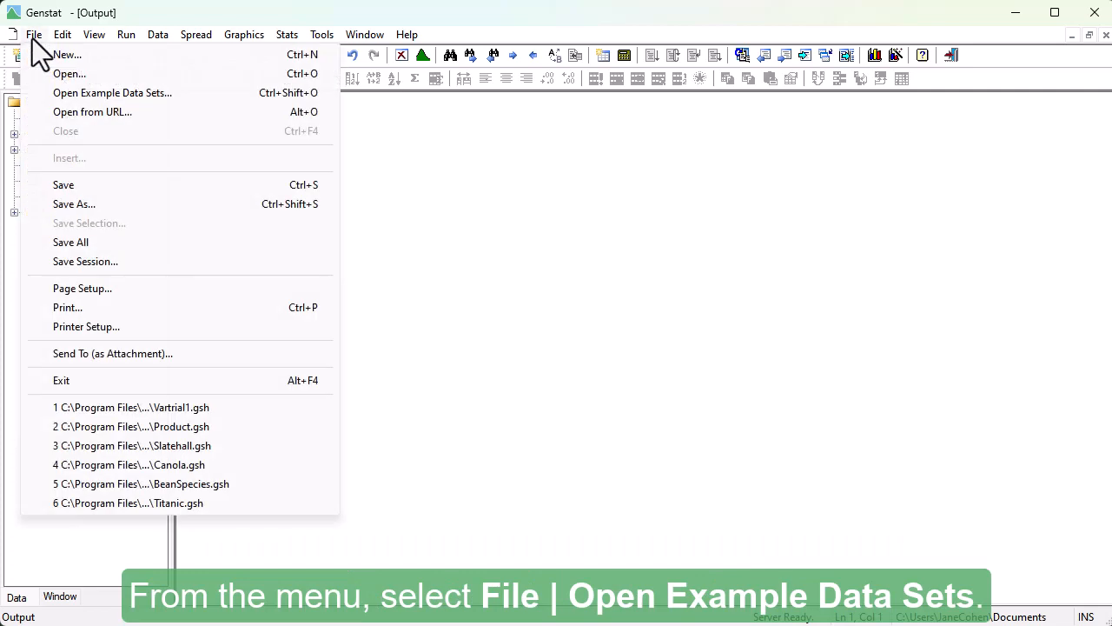
click(112, 93)
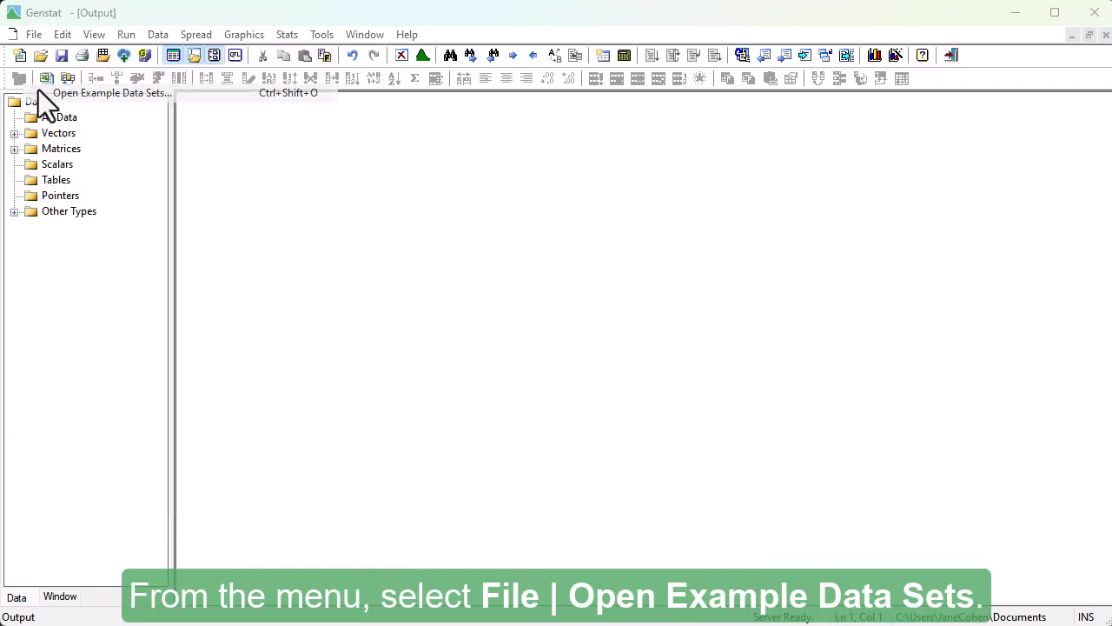
click(112, 94)
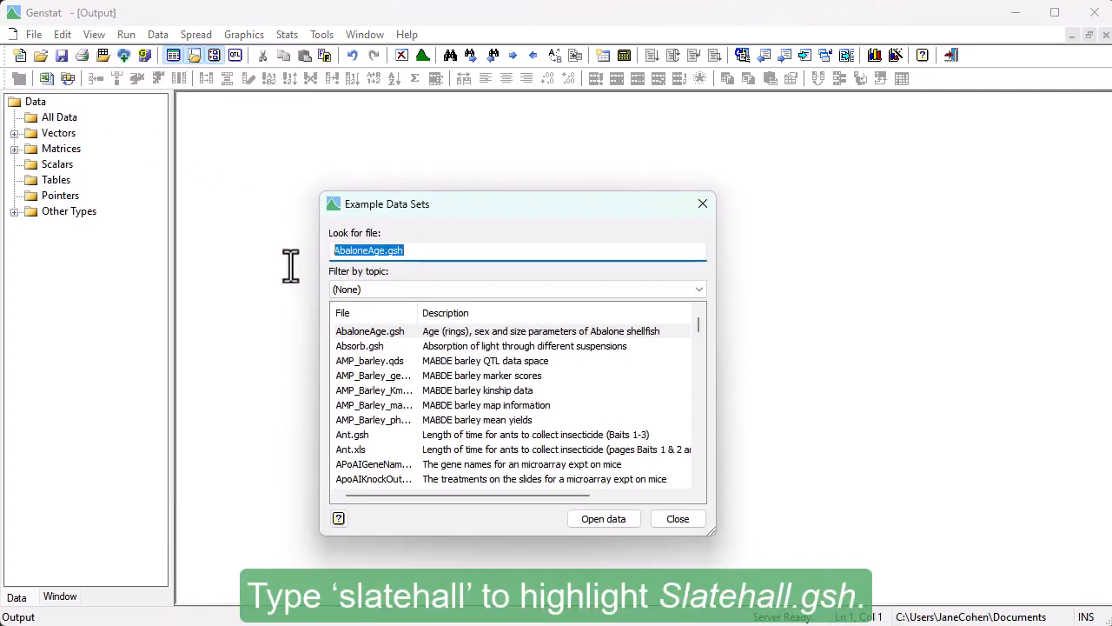
text(slatehall)
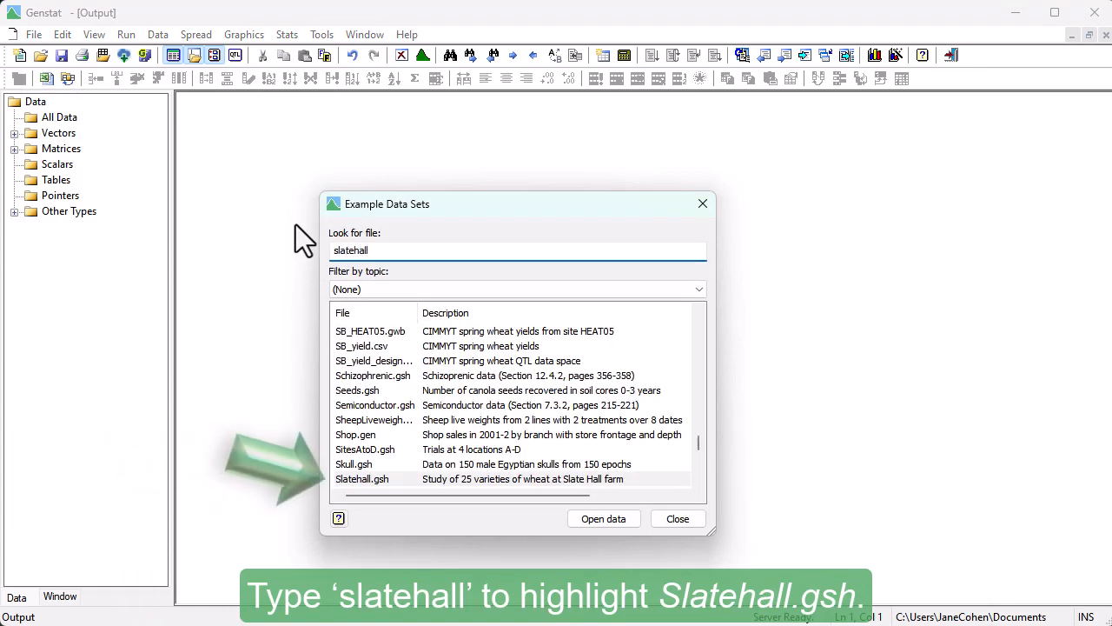
click(372, 480)
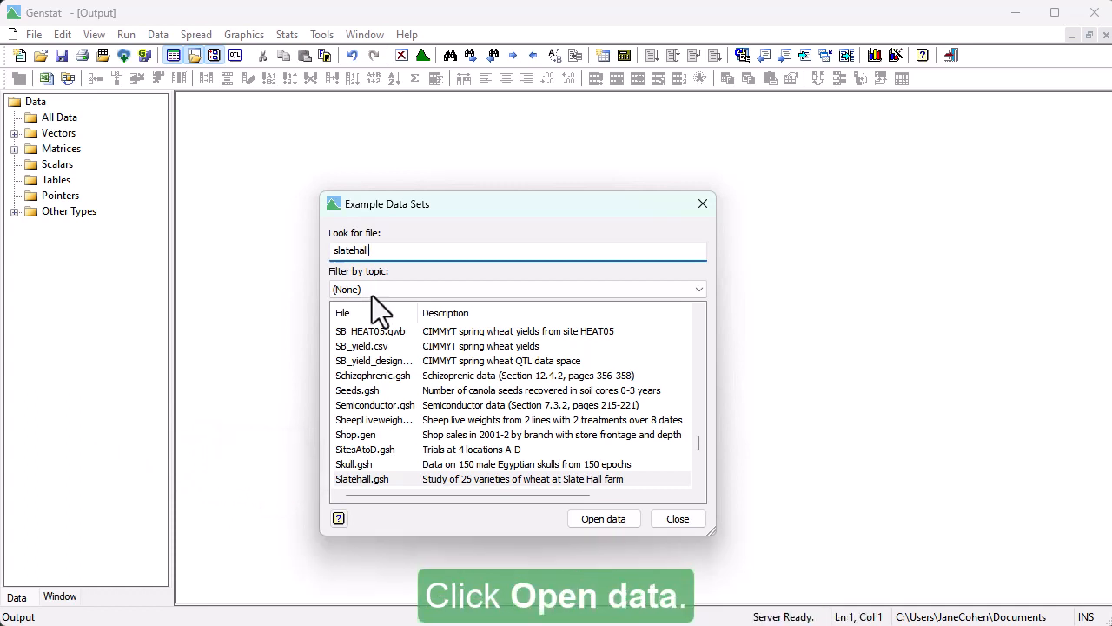
click(603, 518)
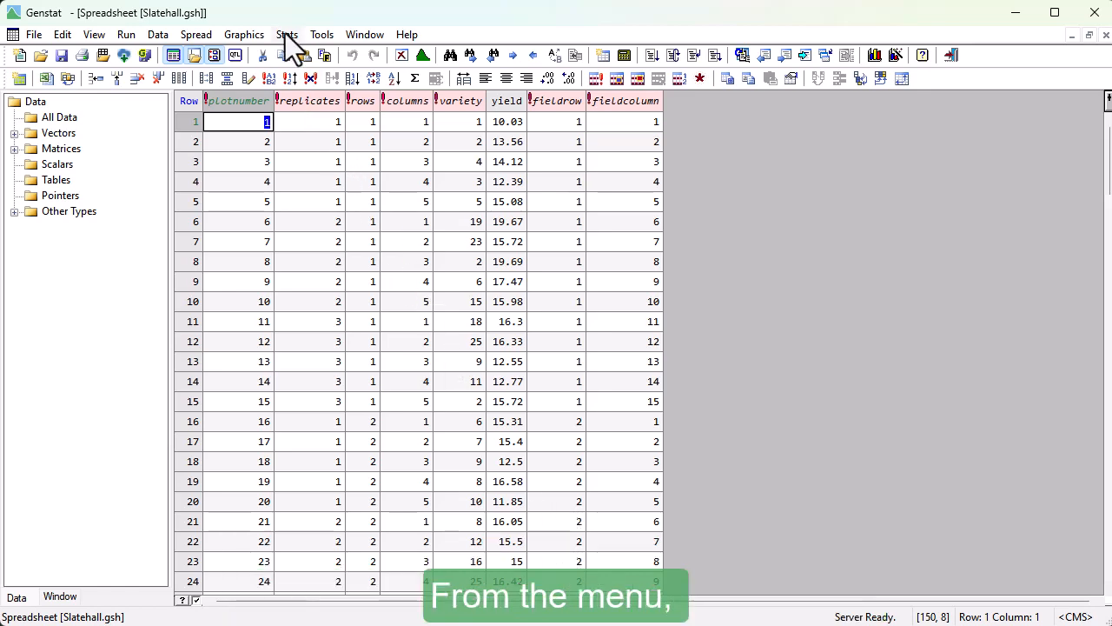
Browse the Stats menu toward the Analysis of Variance options.
click(287, 35)
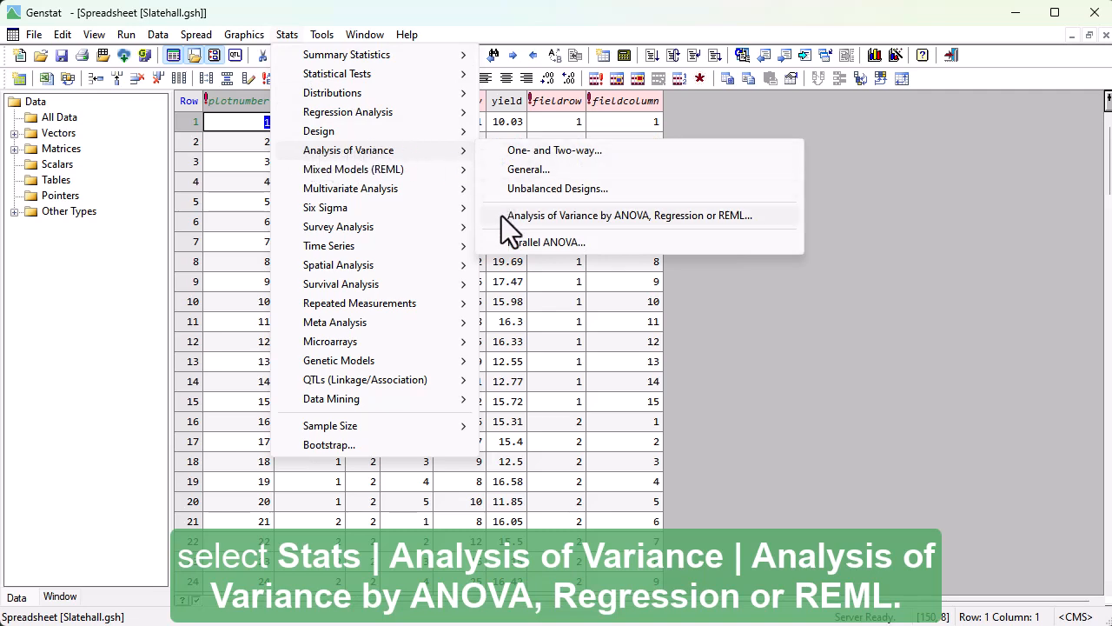
Set yield as Y-variate, variety as treatments and replicates/(rows*columns) as blocking.
click(629, 215)
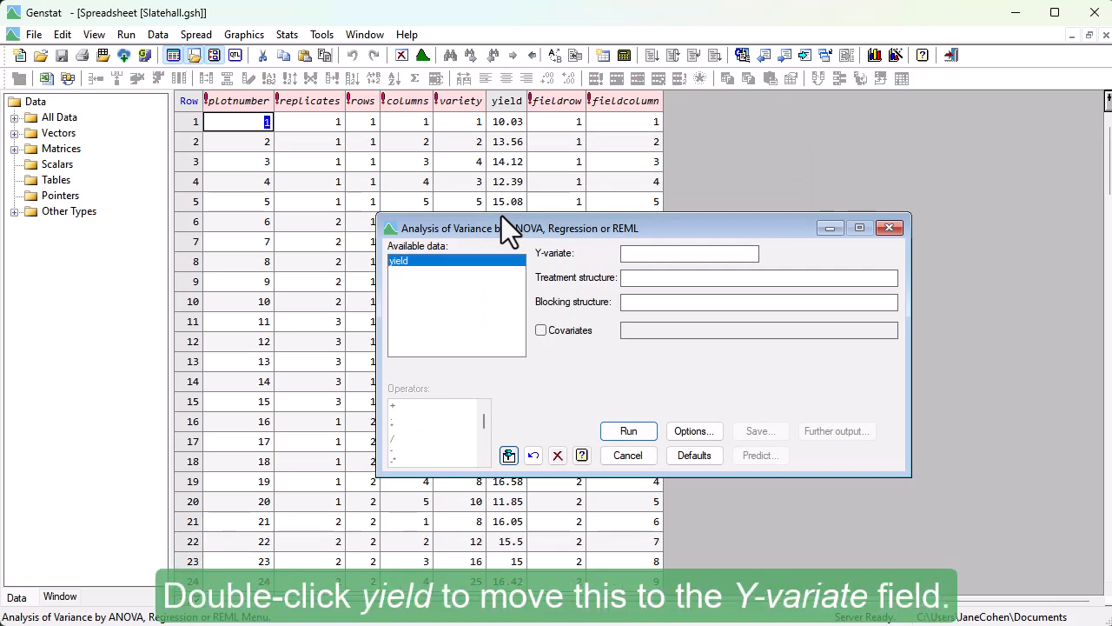
mouse_move(438, 264)
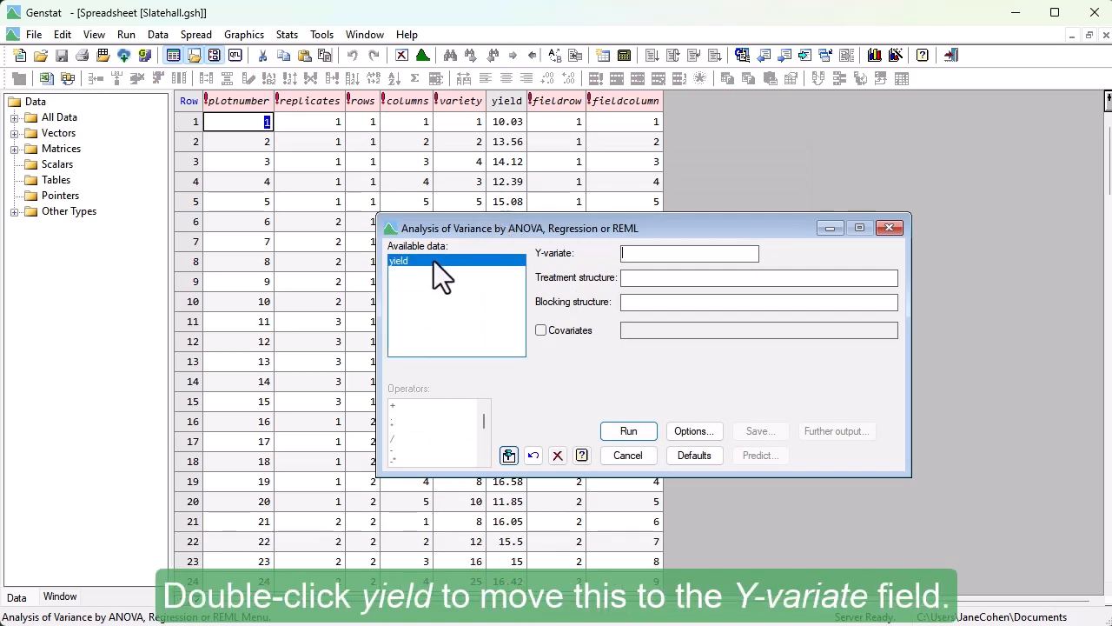
double_click(400, 261)
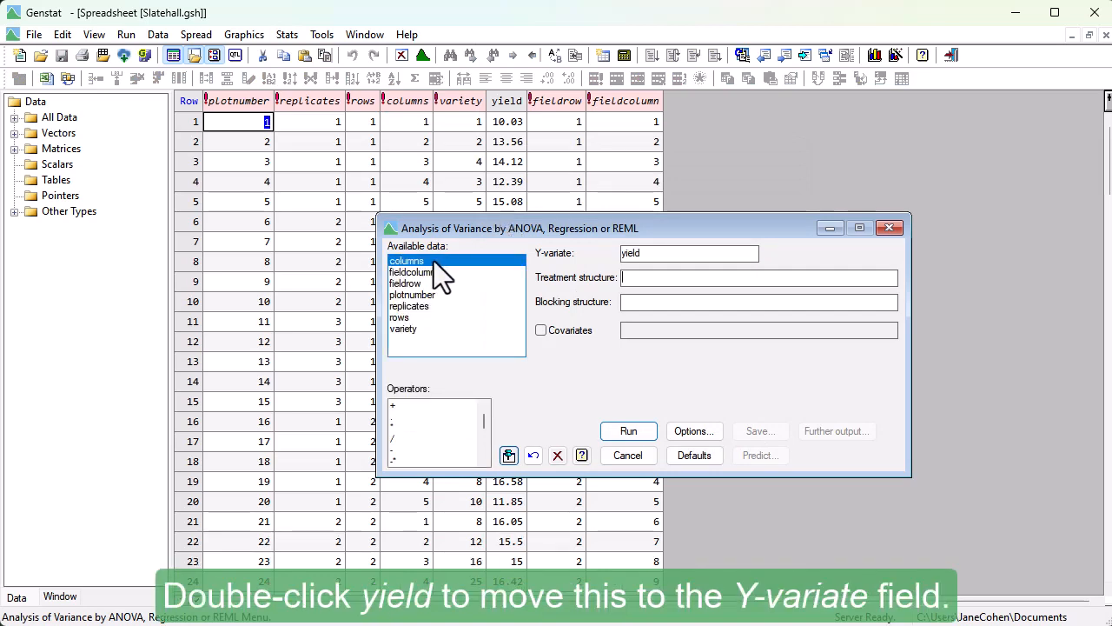
double_click(403, 328)
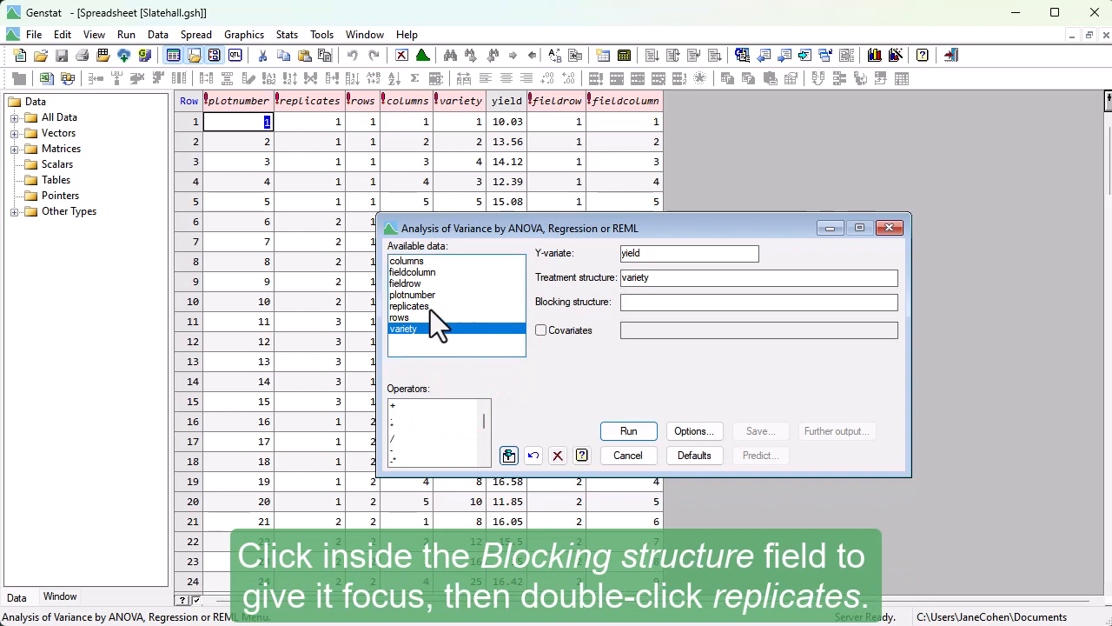
double_click(410, 306)
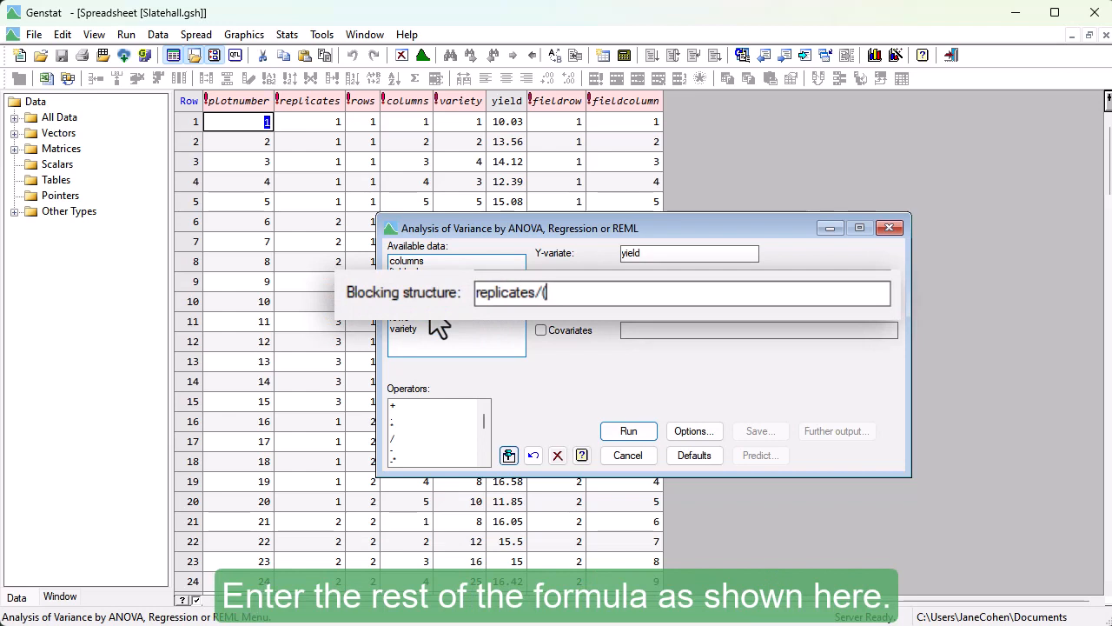
text(rows*columns))
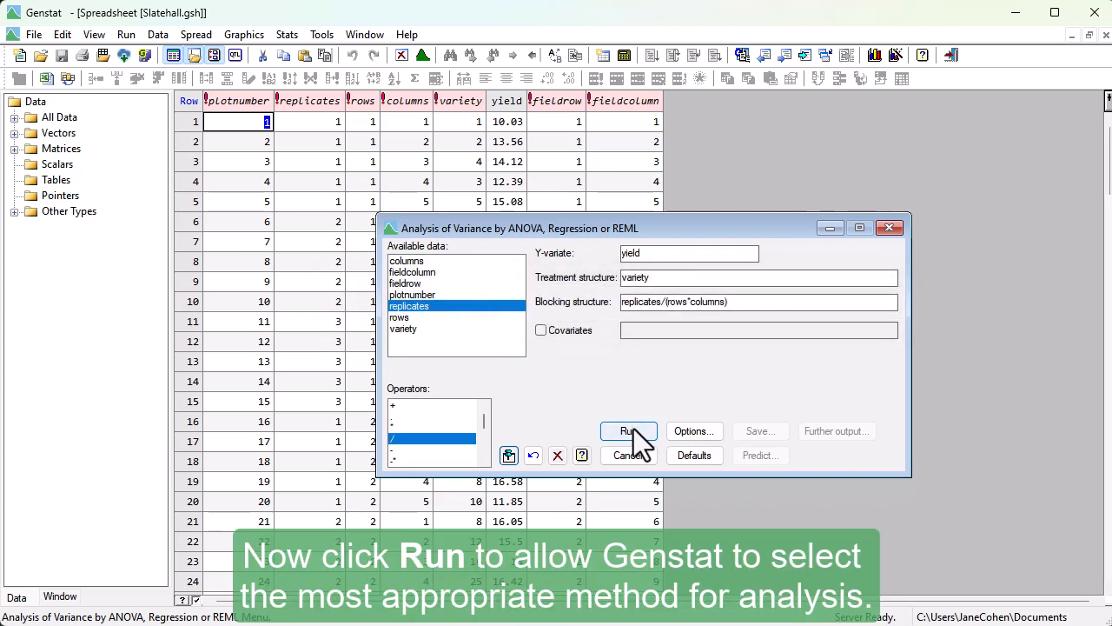
Run the Slatehall ANOVA and show the open windows in the side pane.
click(629, 431)
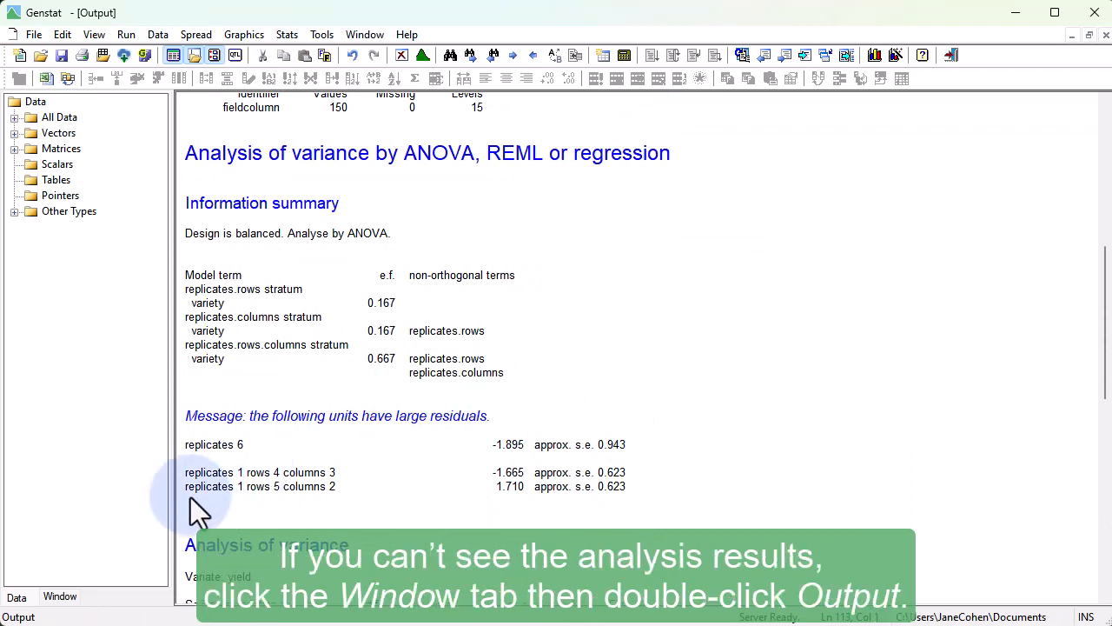
click(60, 598)
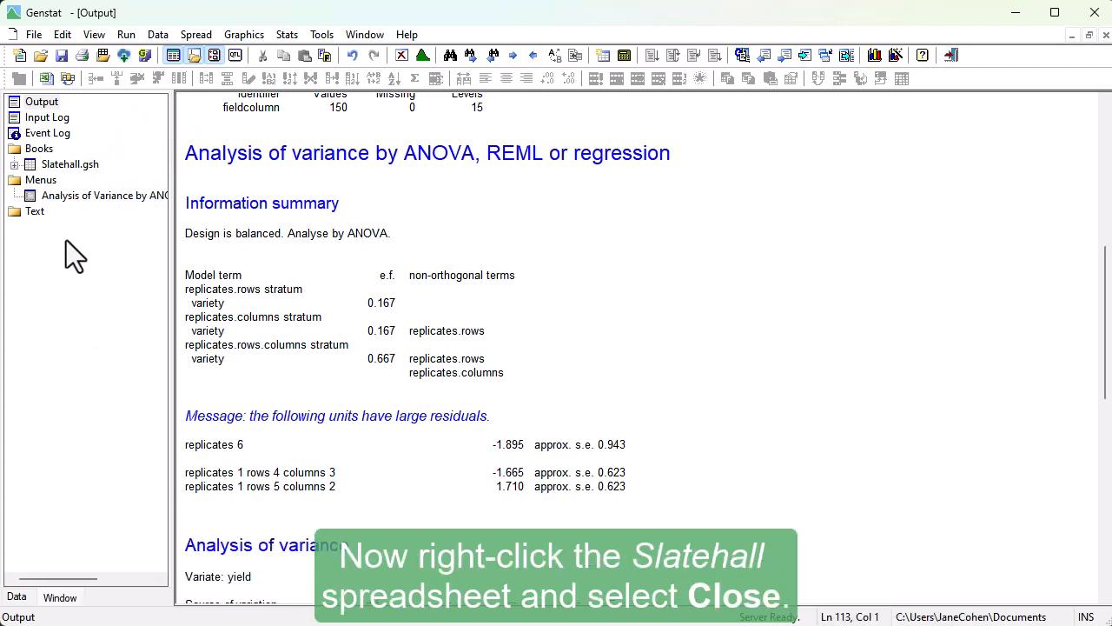
Close the Slatehall spreadsheet and clear all data from memory, confirming deletion.
right_click(70, 164)
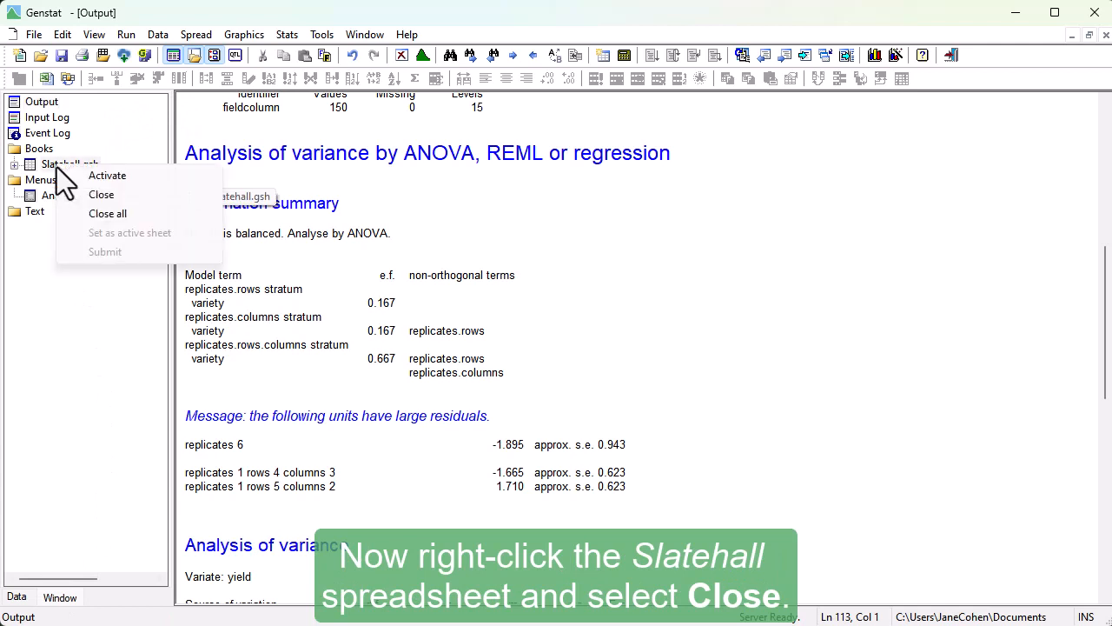
click(100, 195)
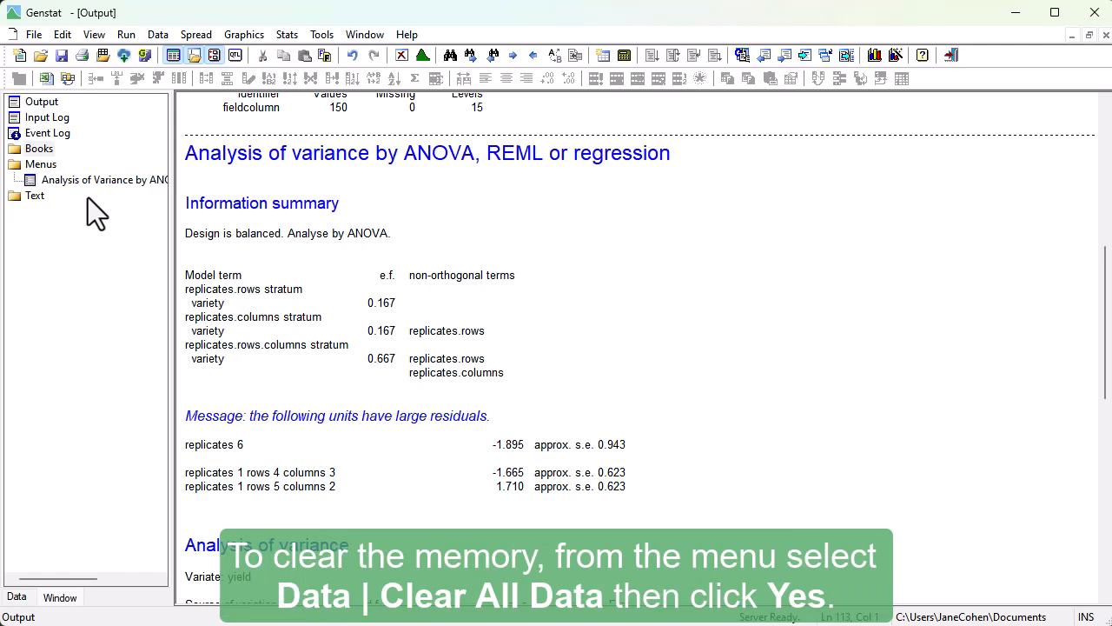
click(158, 35)
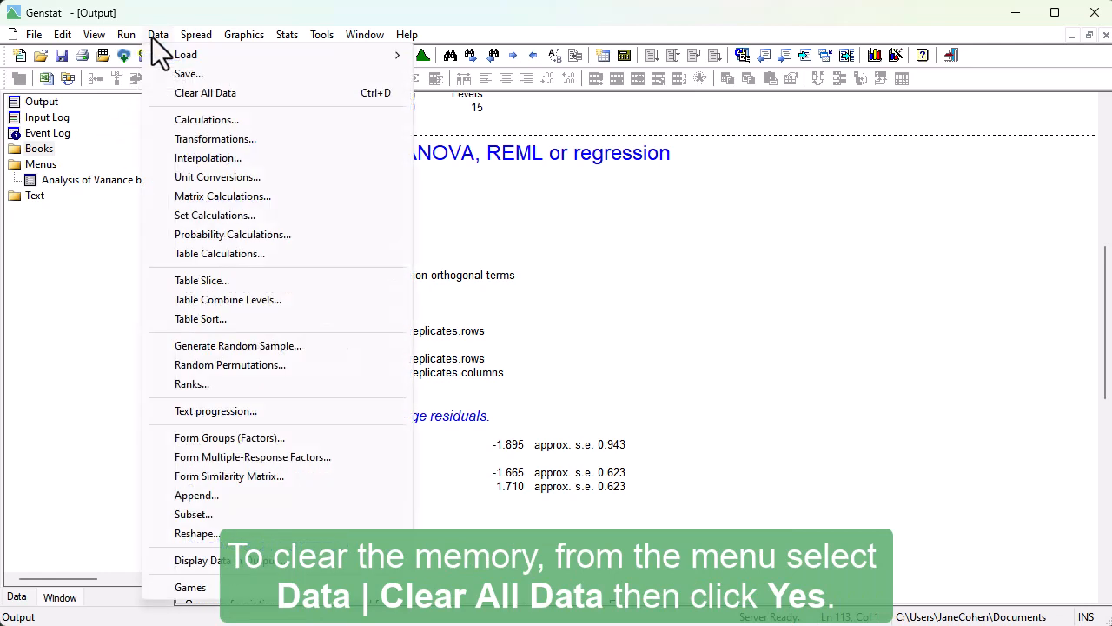
click(205, 94)
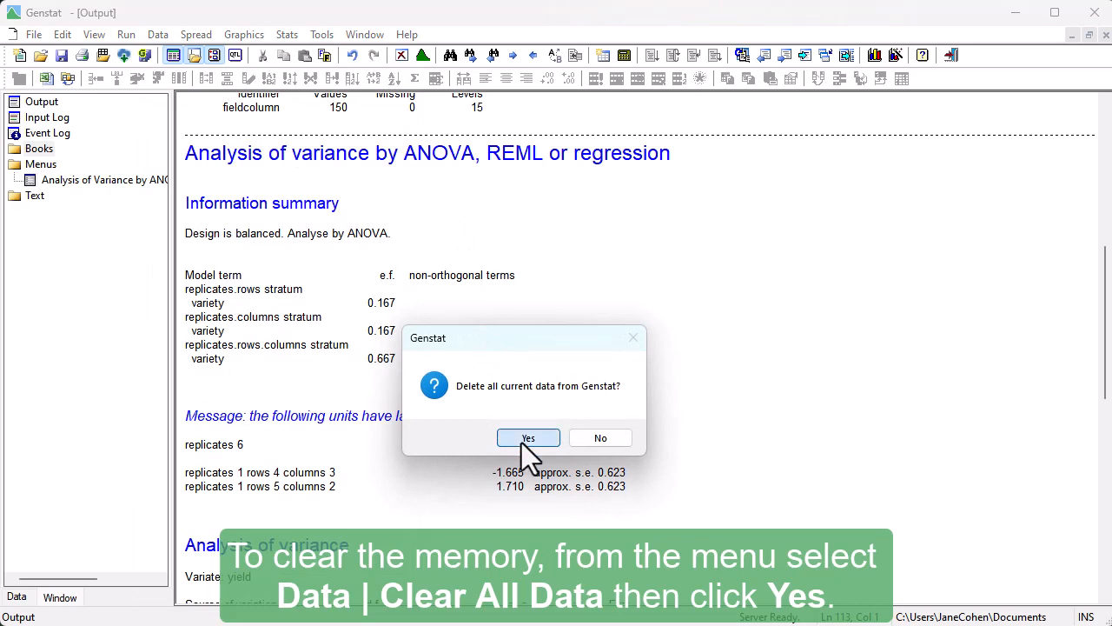
click(528, 438)
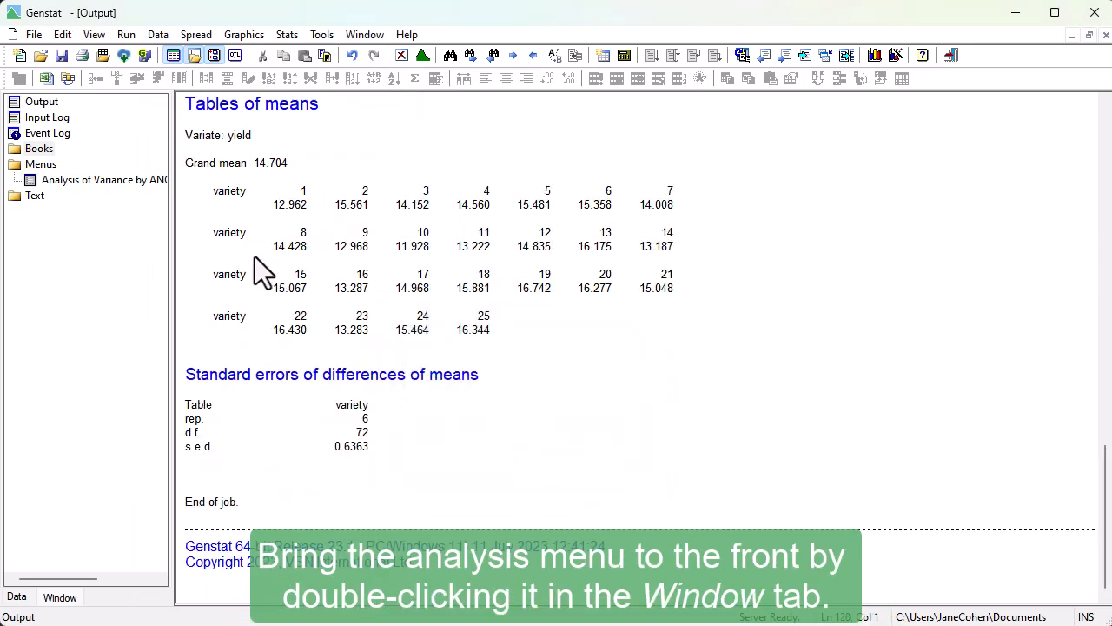
Bring the ANOVA dialog forward and empty its Y-variate, treatment and blocking fields.
double_click(95, 179)
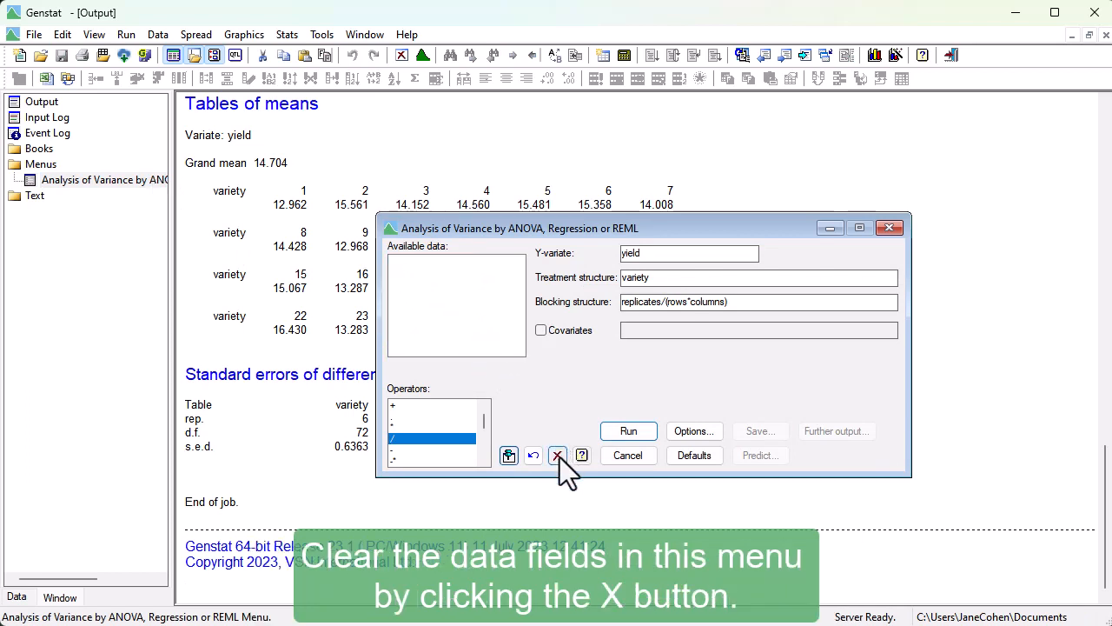
click(556, 455)
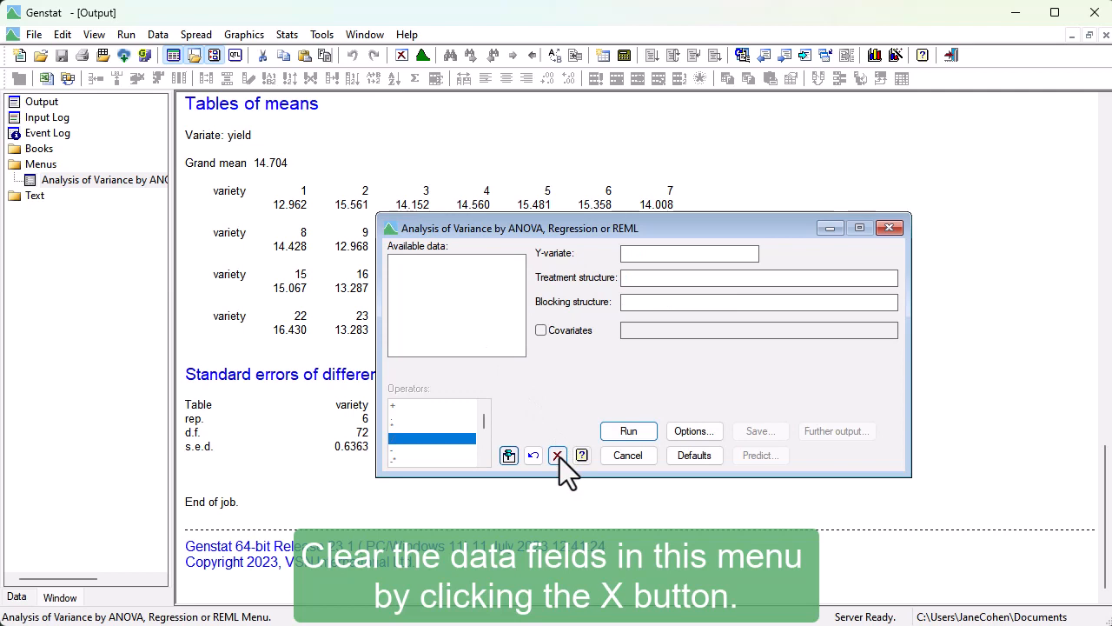
click(556, 455)
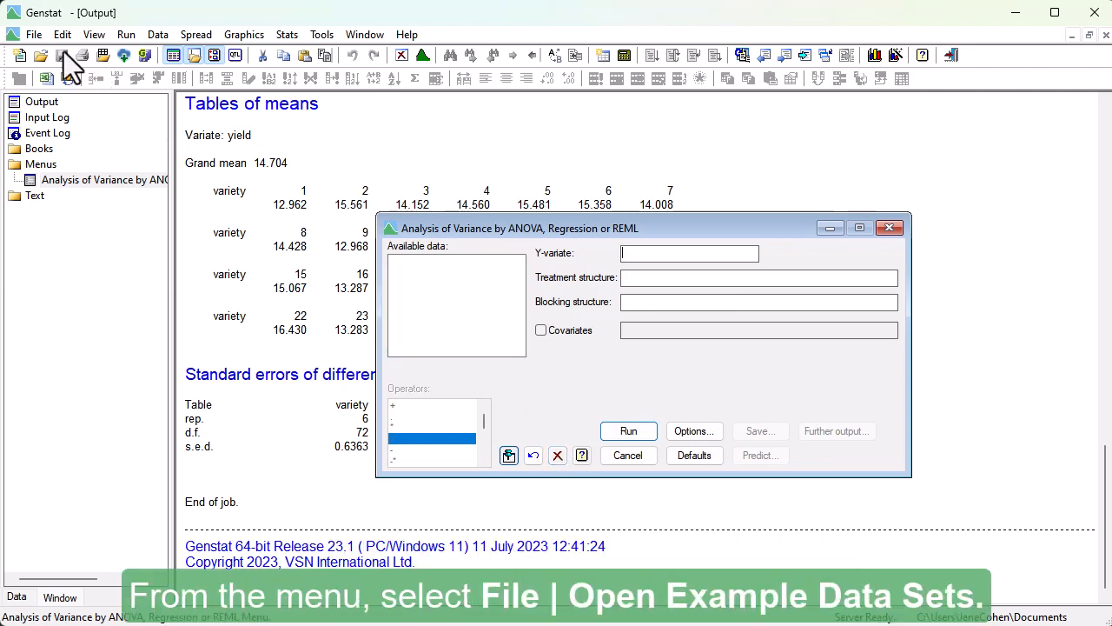
Load the Product.gsh example dataset from the example data sets list.
click(35, 35)
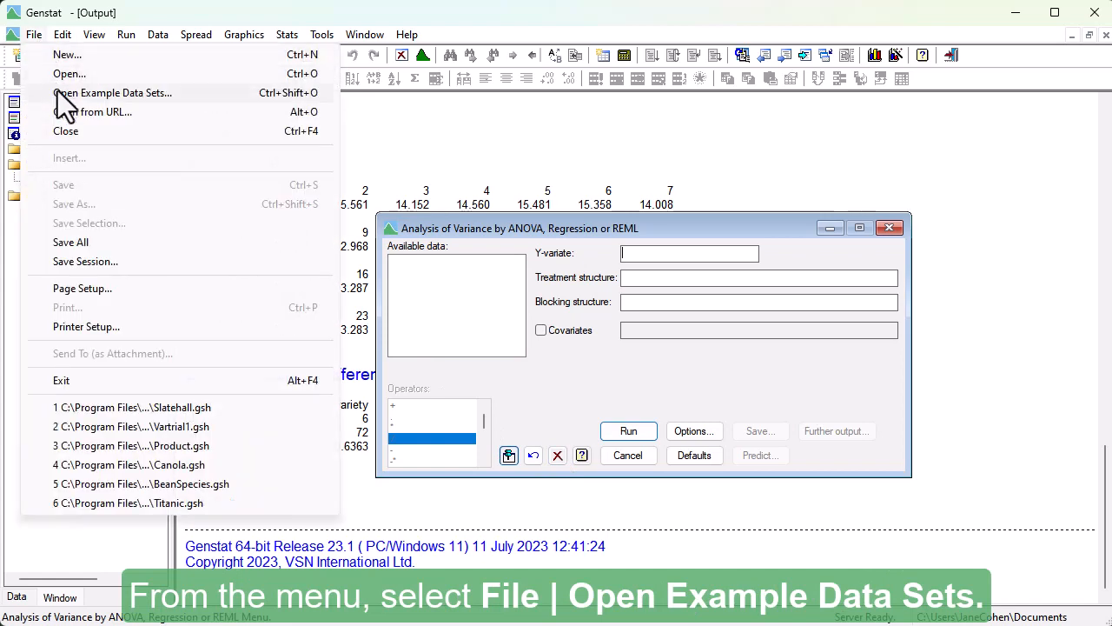
click(111, 94)
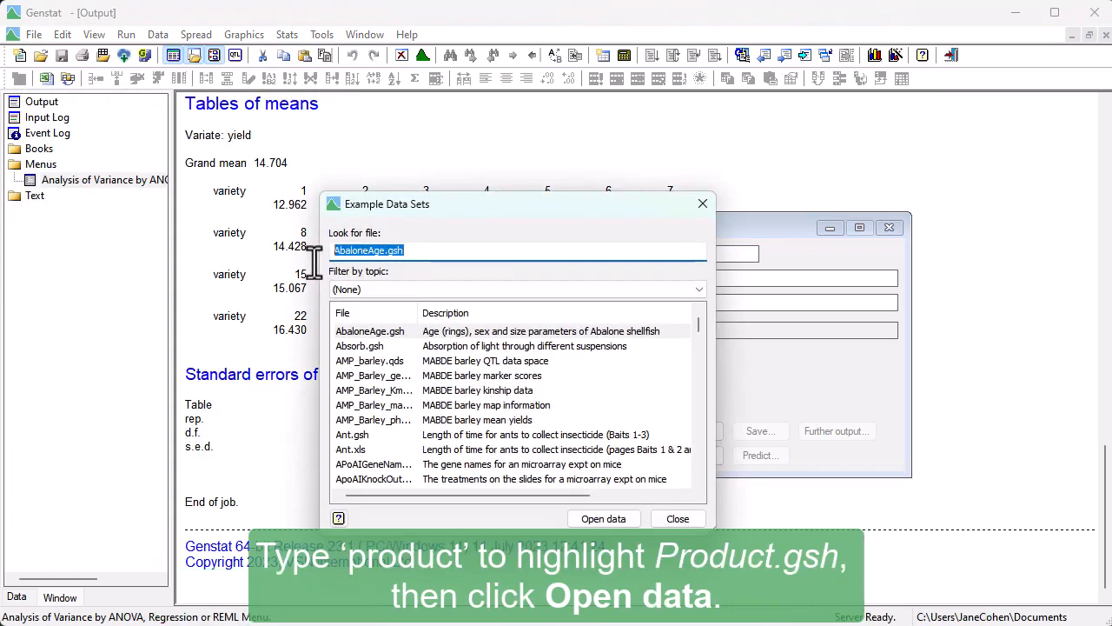
text(prod)
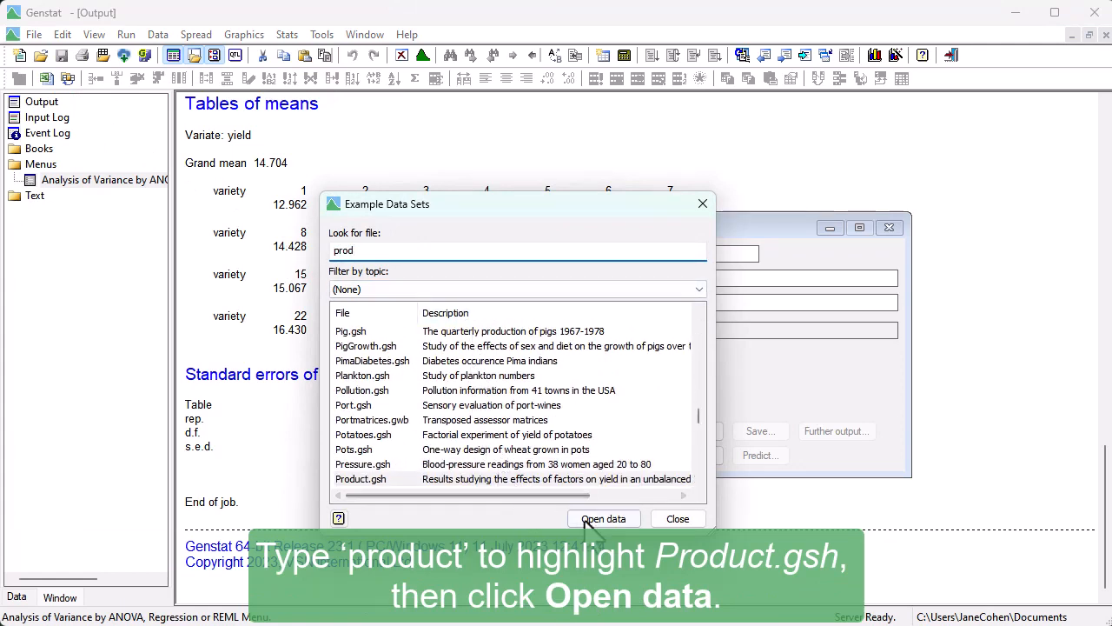
click(605, 518)
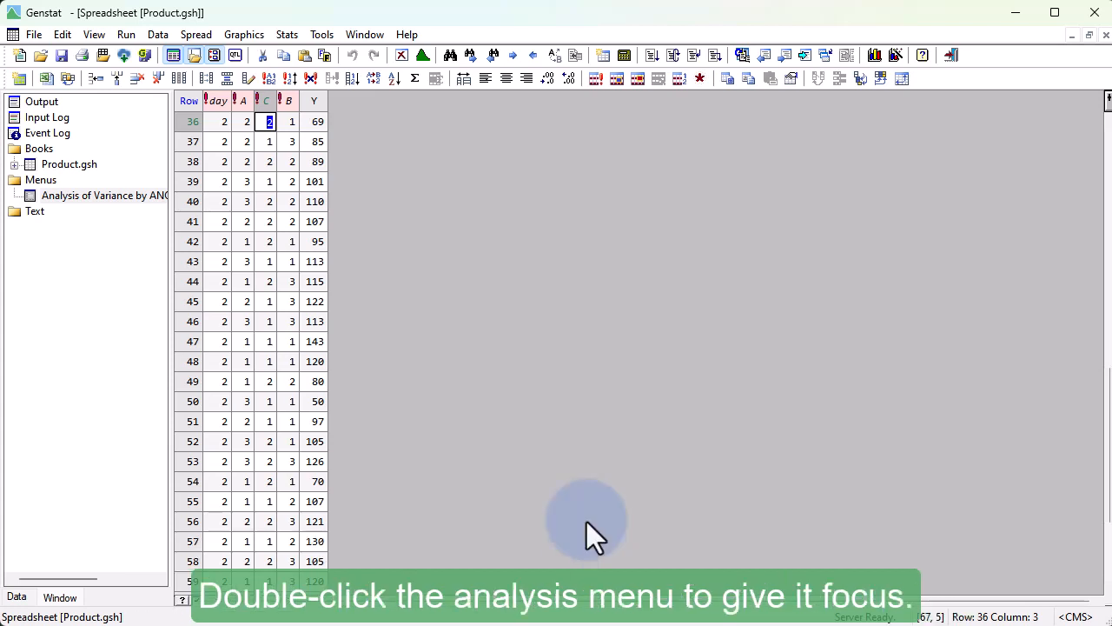
mouse_move(112, 212)
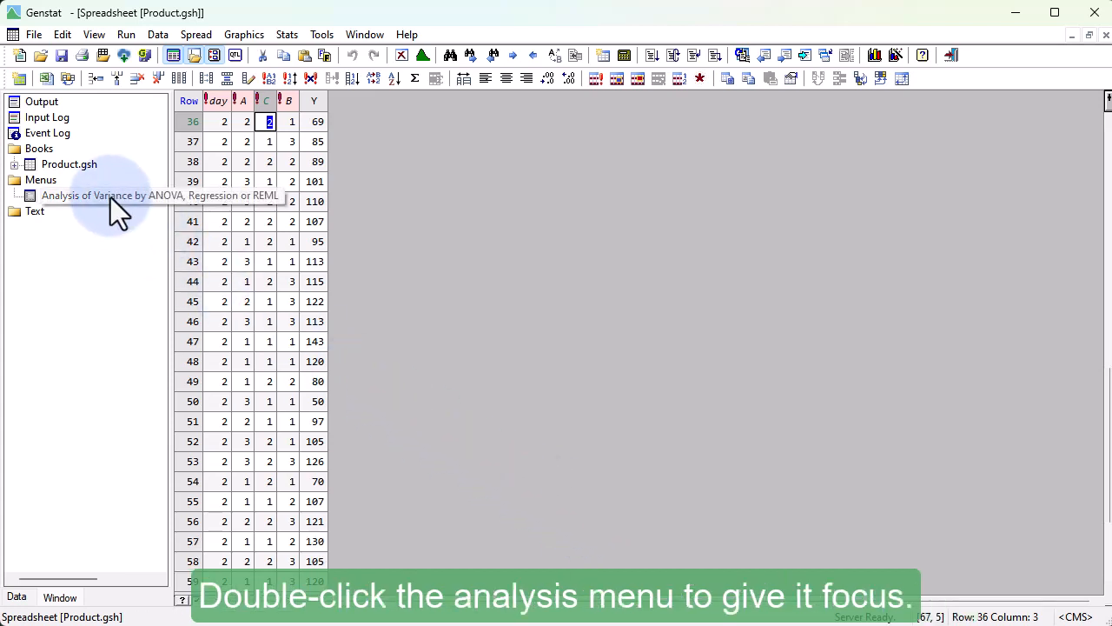
Set Y as response, A*B*C as treatments and day as blocking in the ANOVA dialog.
double_click(160, 194)
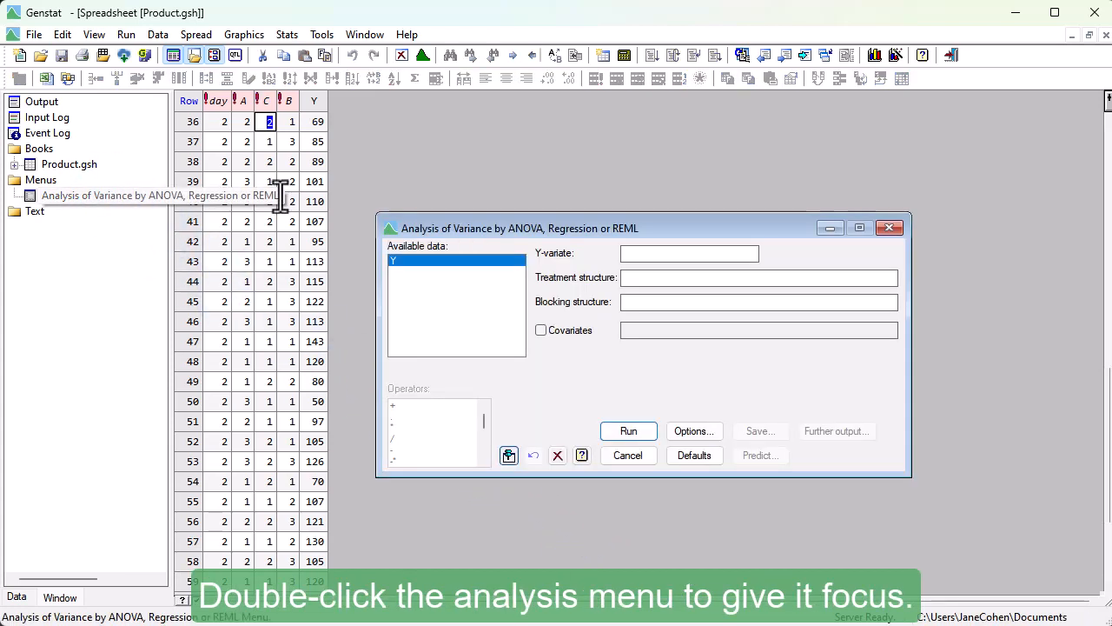
double_click(393, 261)
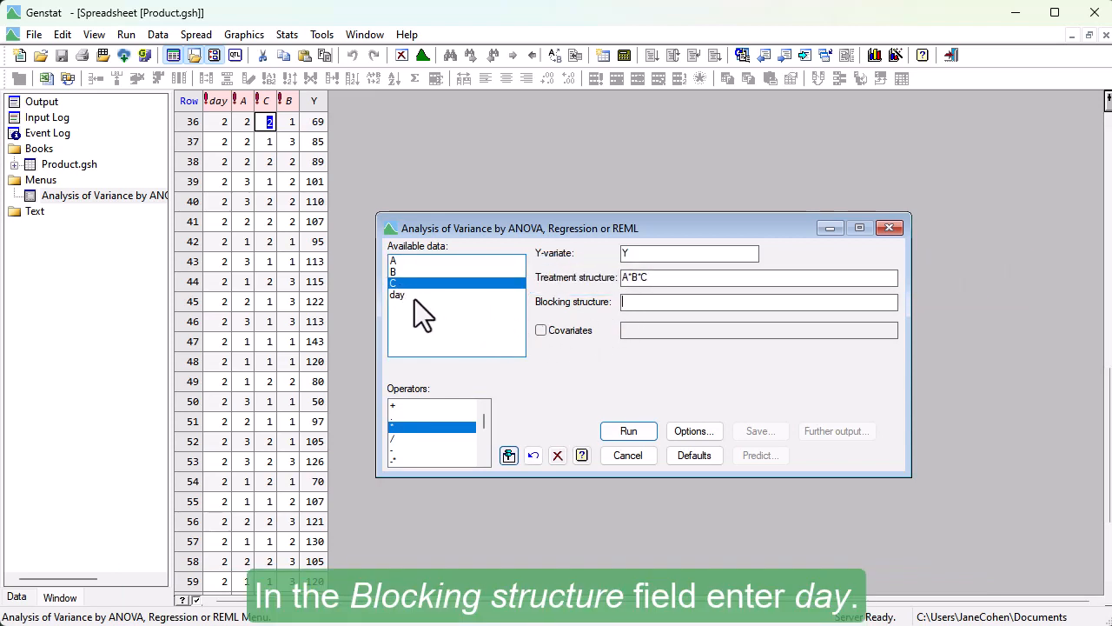
double_click(396, 296)
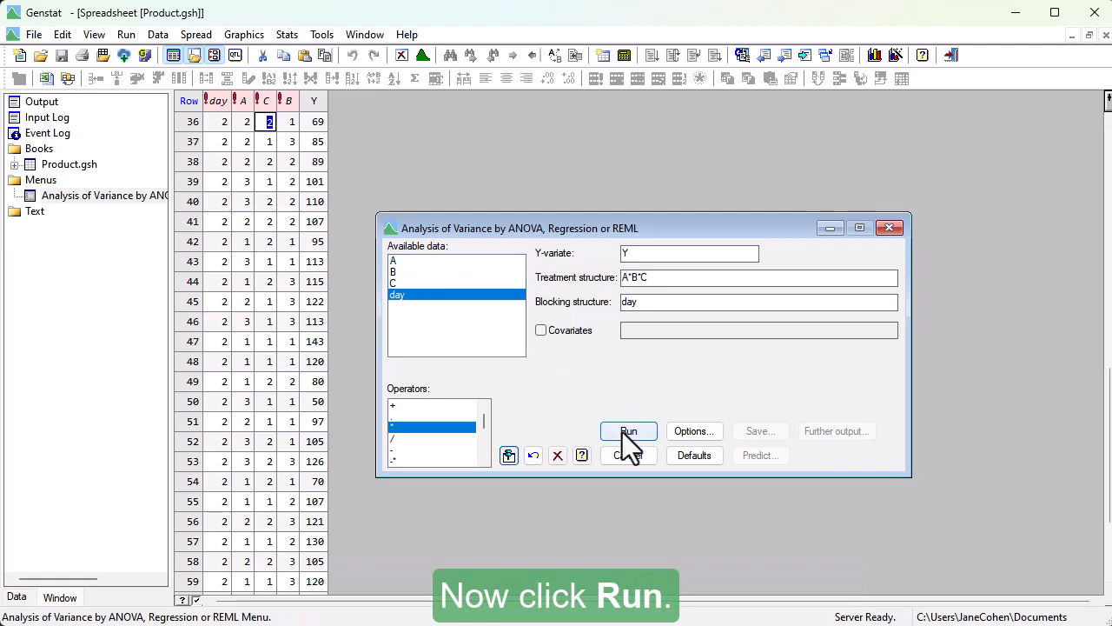
Run the unbalanced ANOVA of Y for the Product data.
click(629, 431)
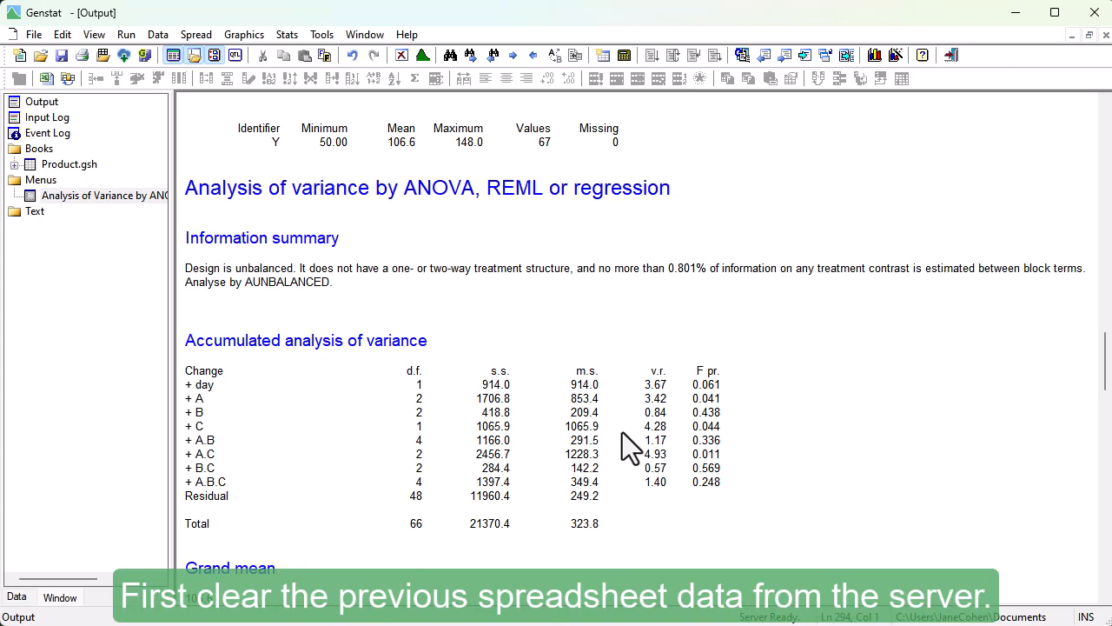
mouse_move(357, 252)
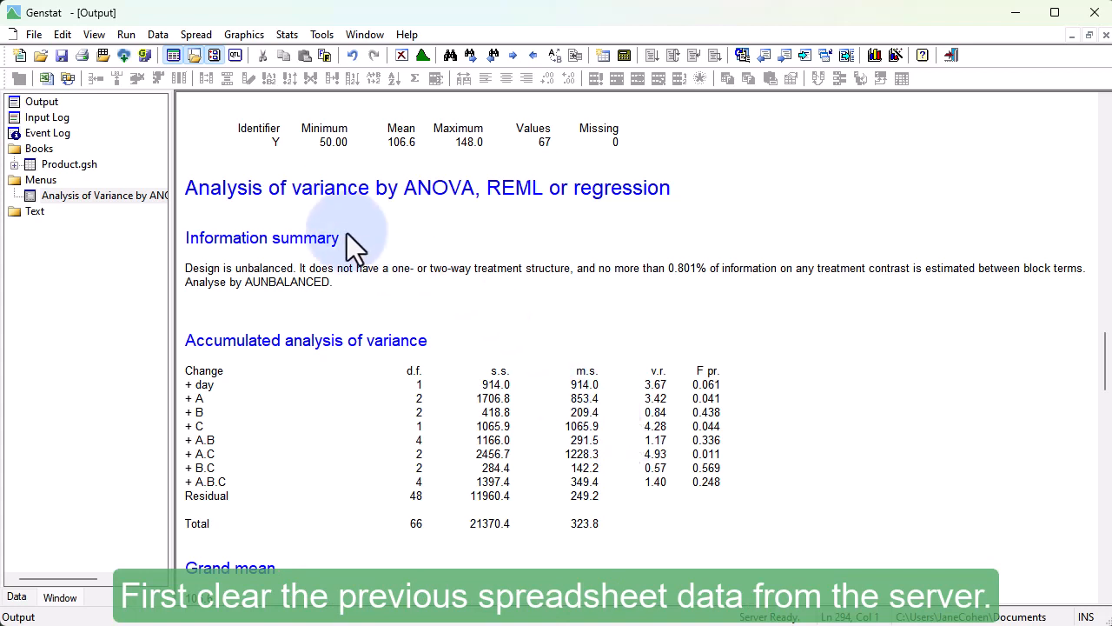
Close the Product spreadsheet and clear all current data, confirming deletion.
right_click(70, 164)
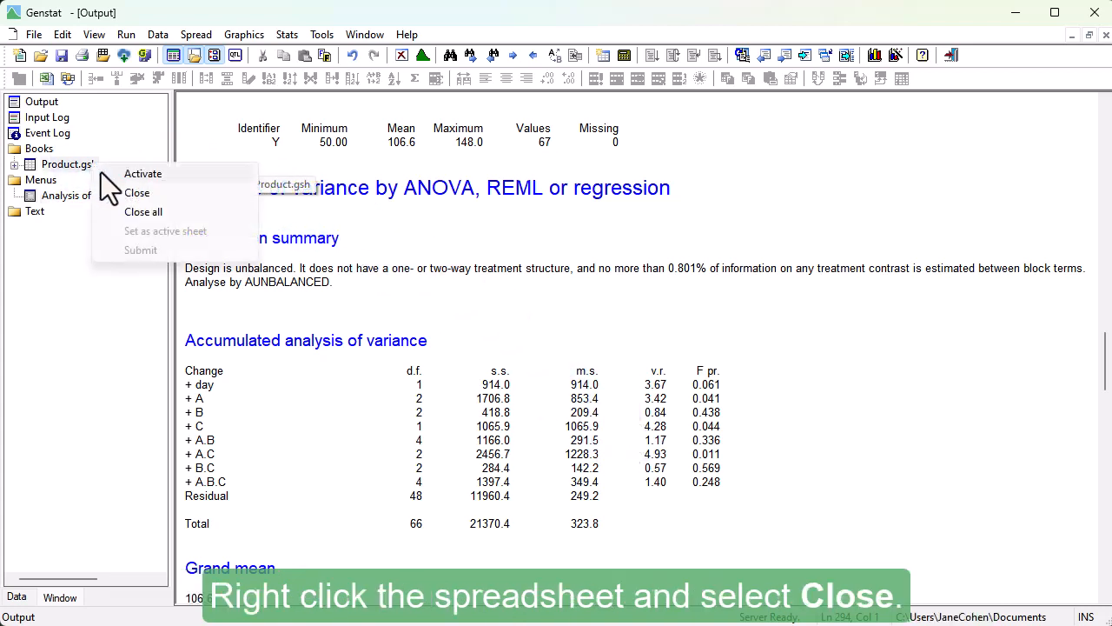
click(135, 191)
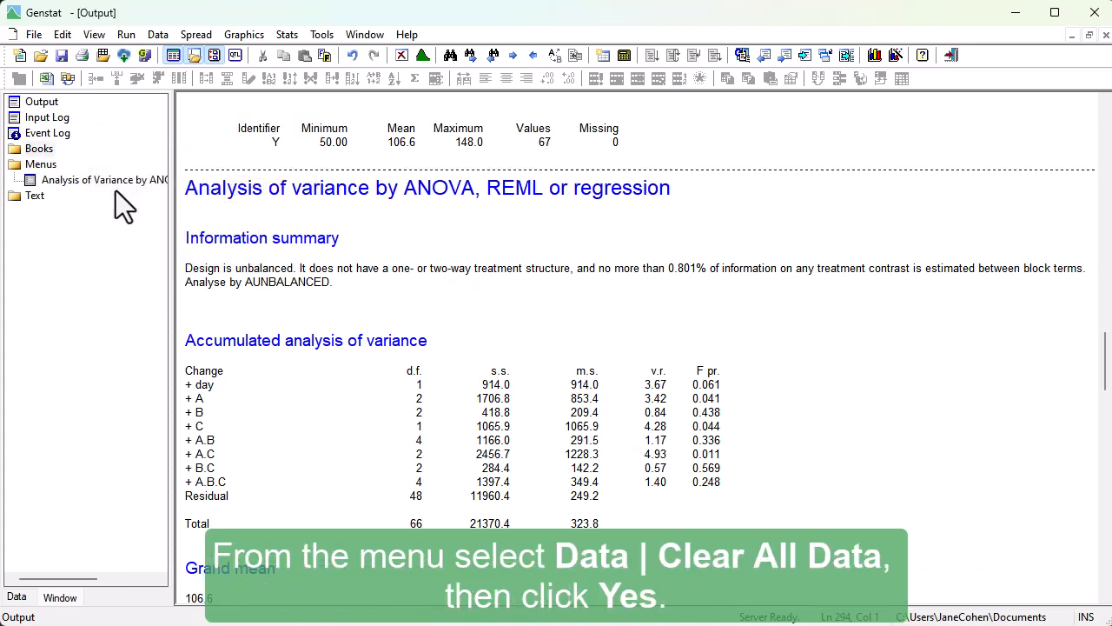
click(157, 35)
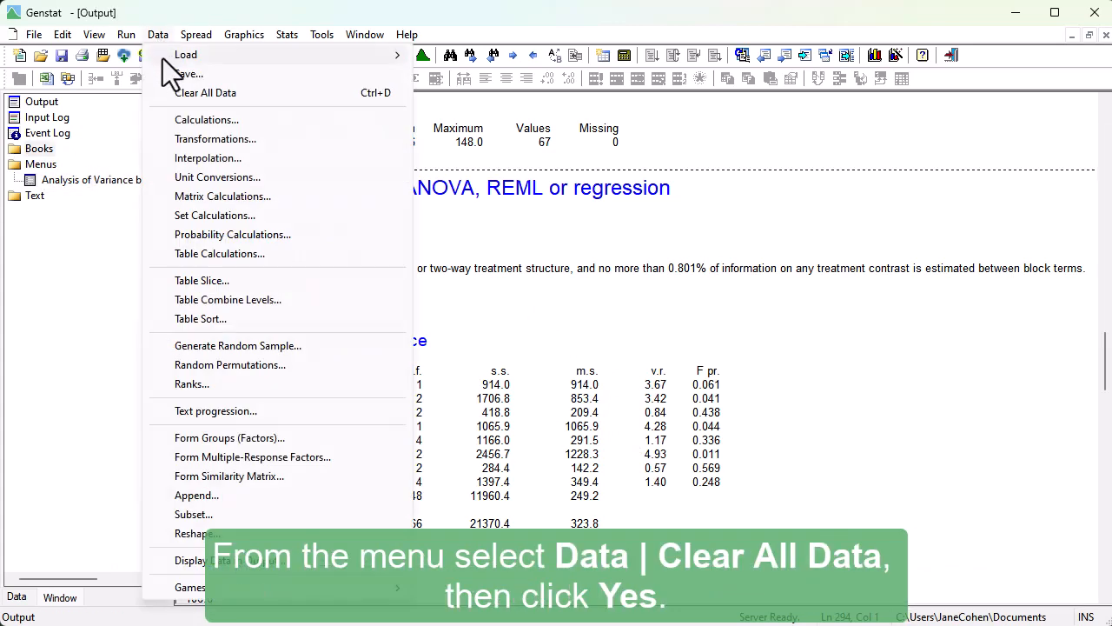
click(207, 94)
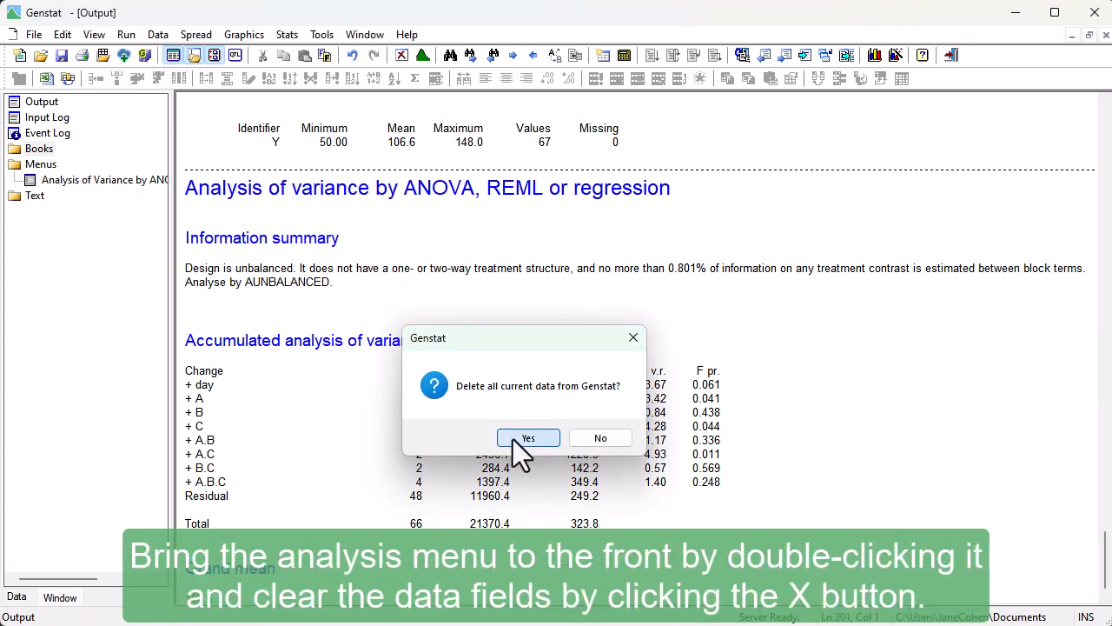
click(529, 438)
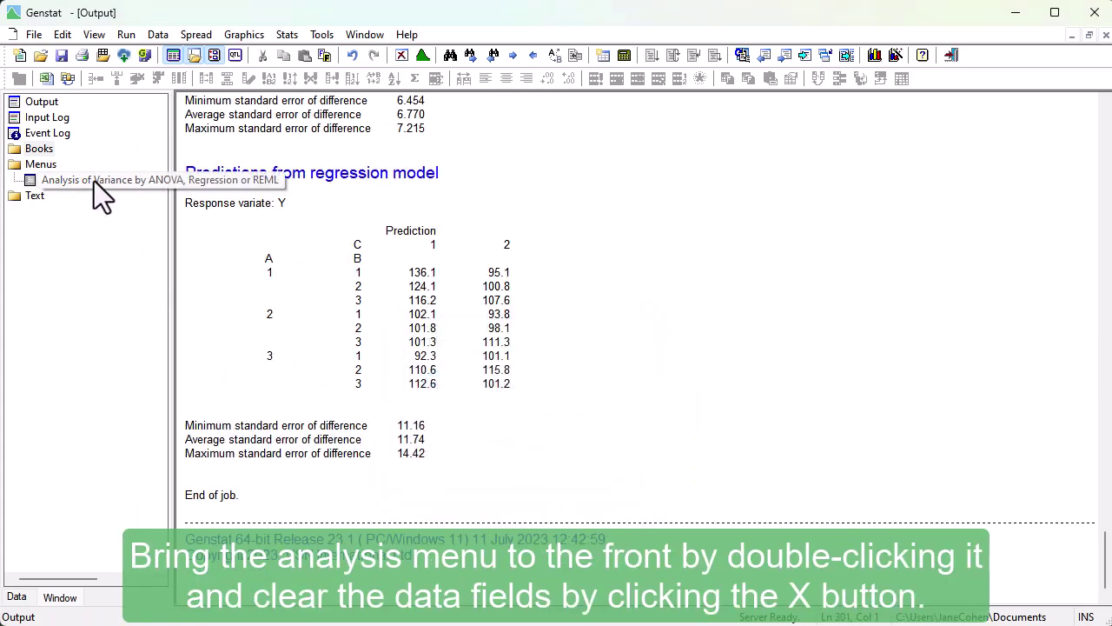
Bring the ANOVA dialog forward and empty its analysis fields.
double_click(160, 179)
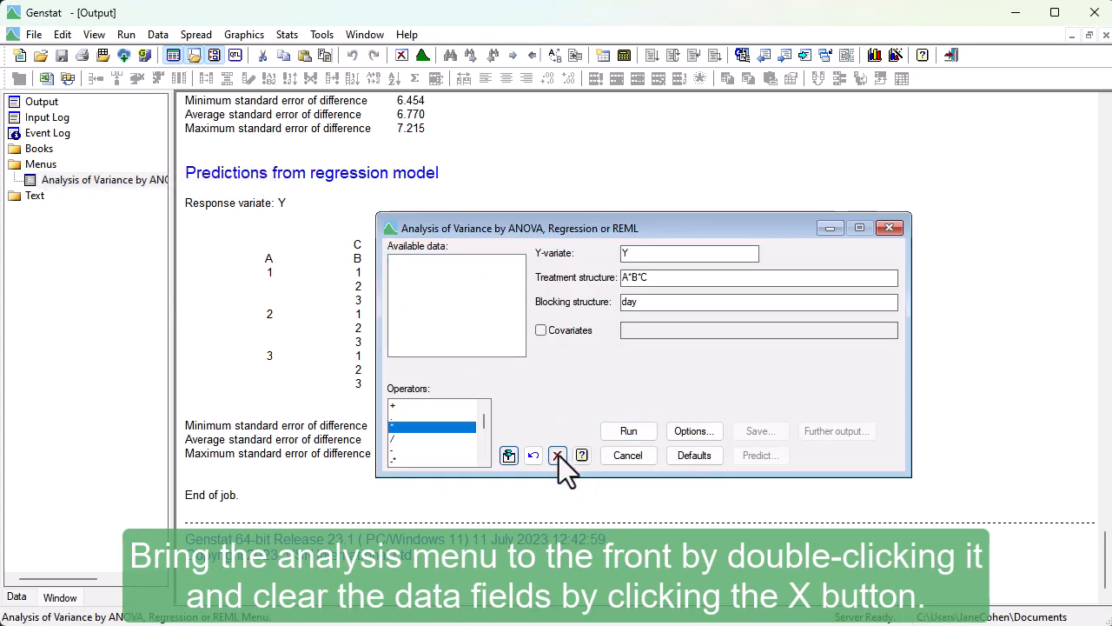
click(557, 456)
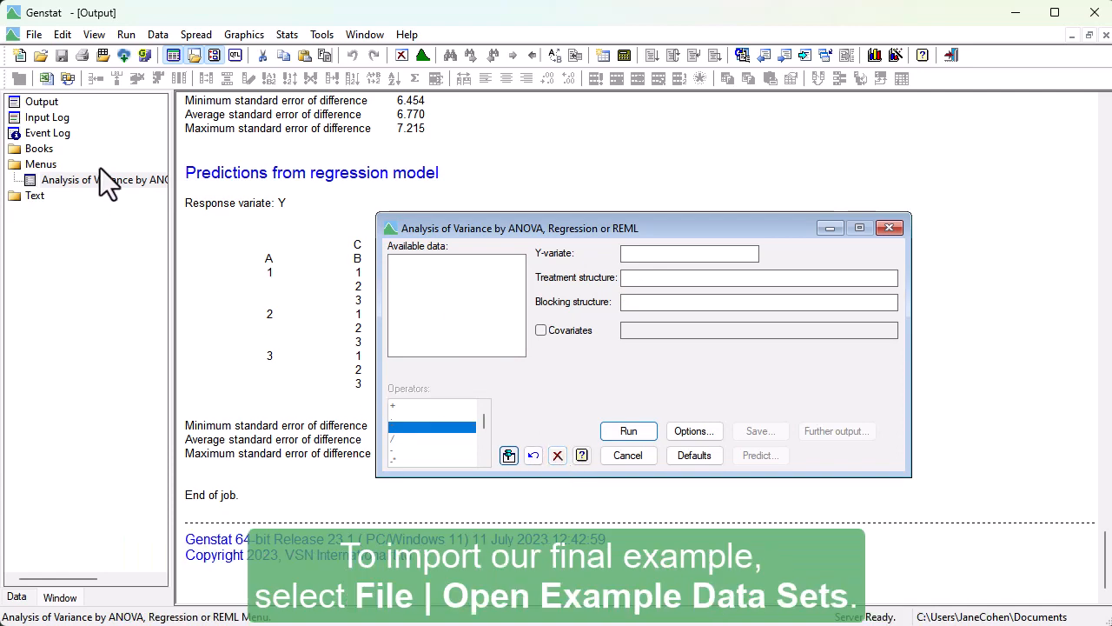
Load the Vartrial1.gsh example data set by filtering the example list with 'vartr'.
click(38, 35)
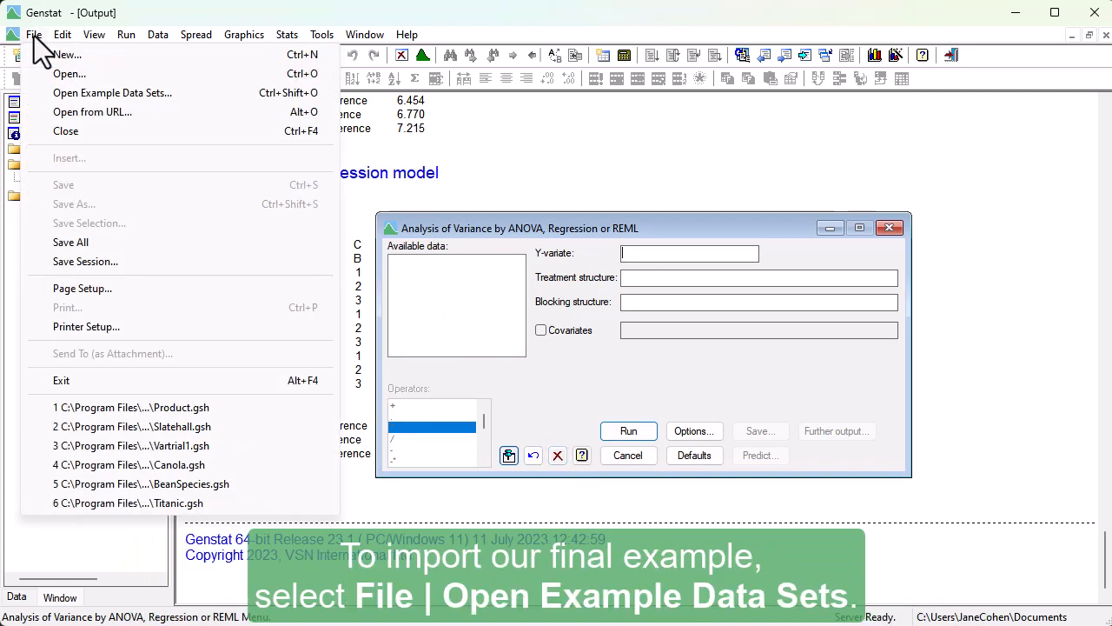
click(111, 94)
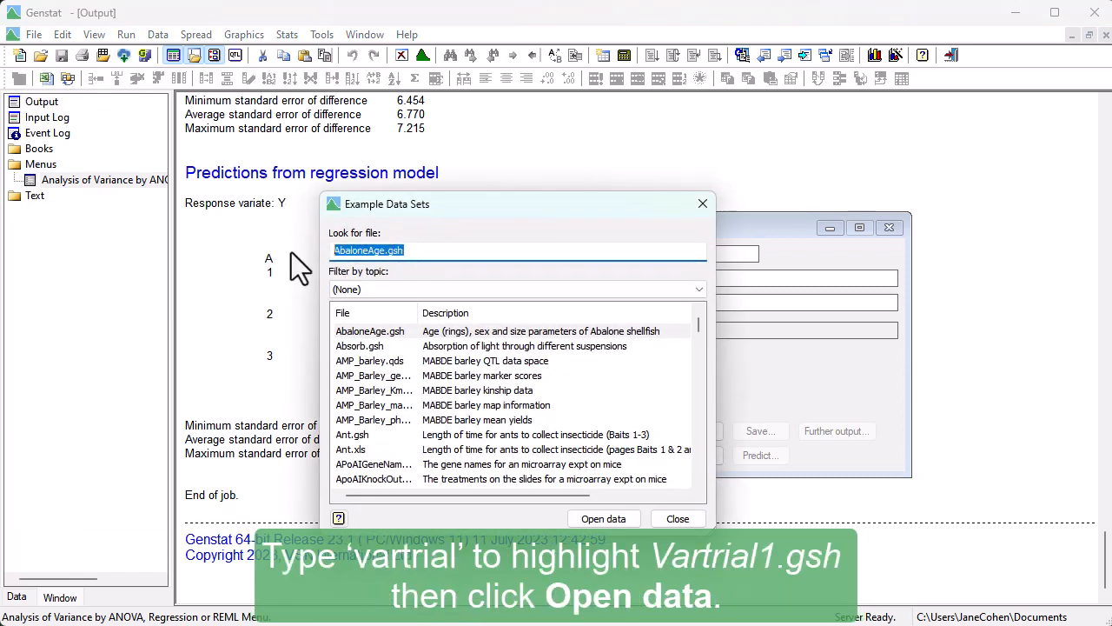
text(vartrial)
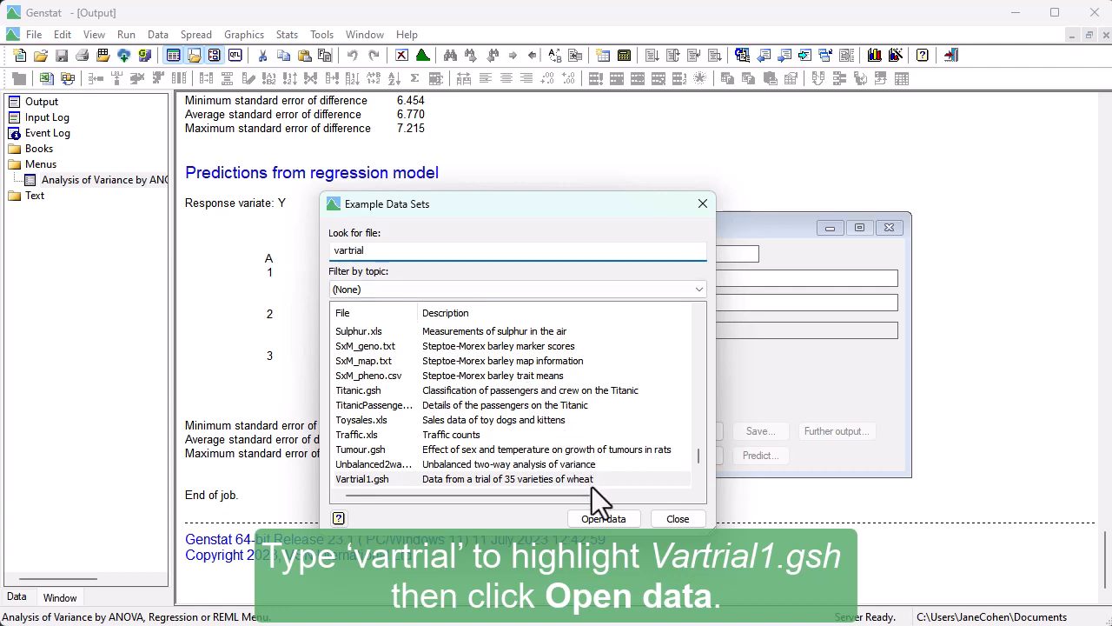
click(605, 518)
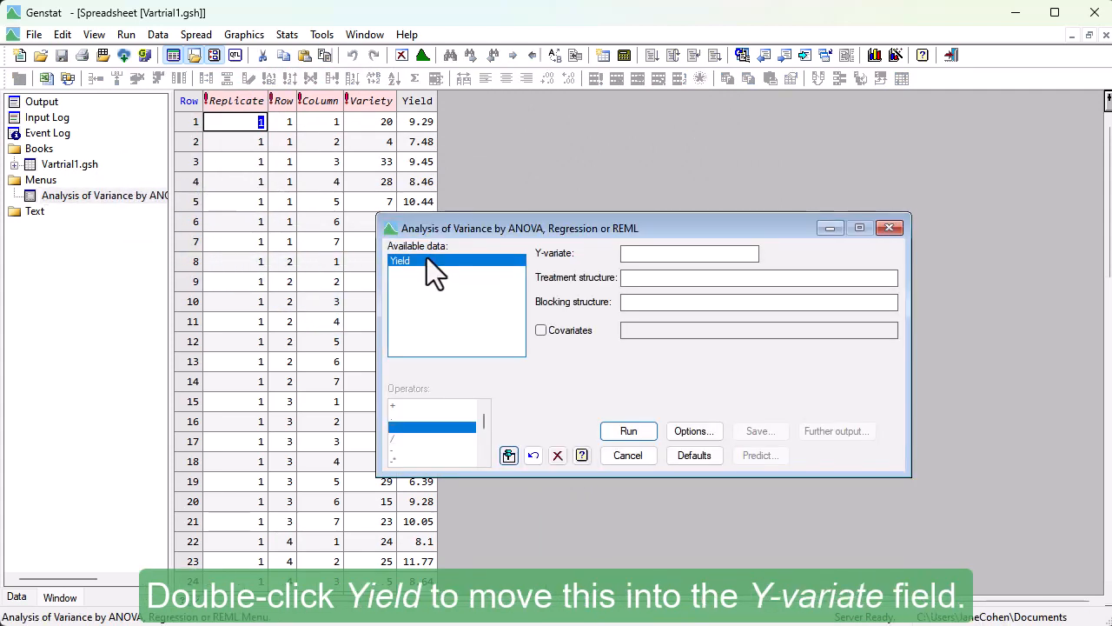
Set Yield as Y-variate, Variety as treatment and Replicate/(Row*Column) as blocking.
double_click(400, 261)
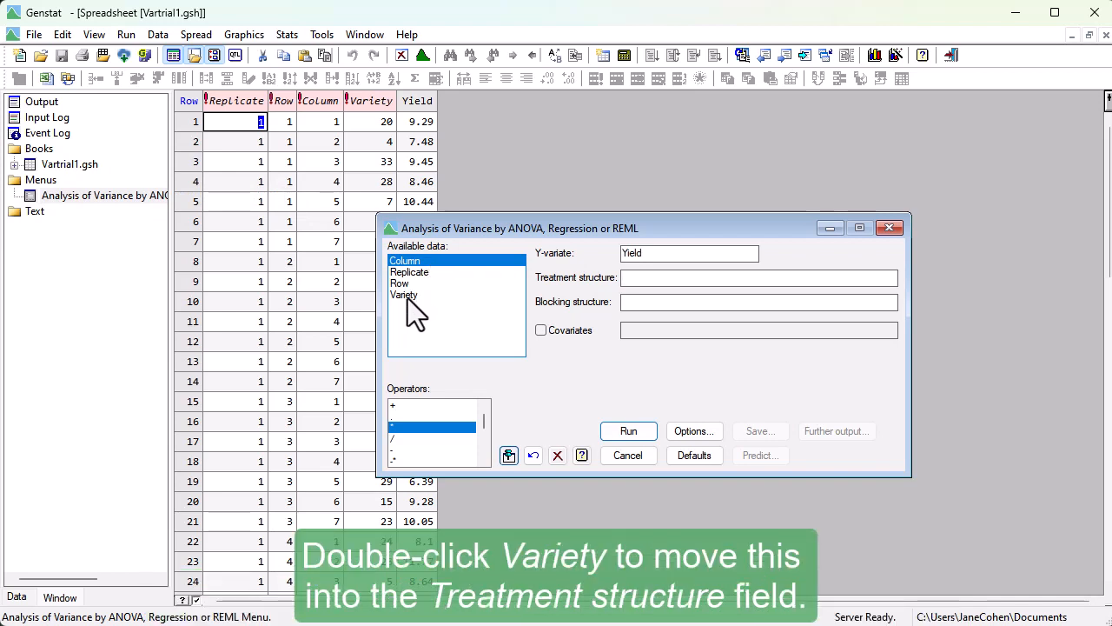
double_click(403, 295)
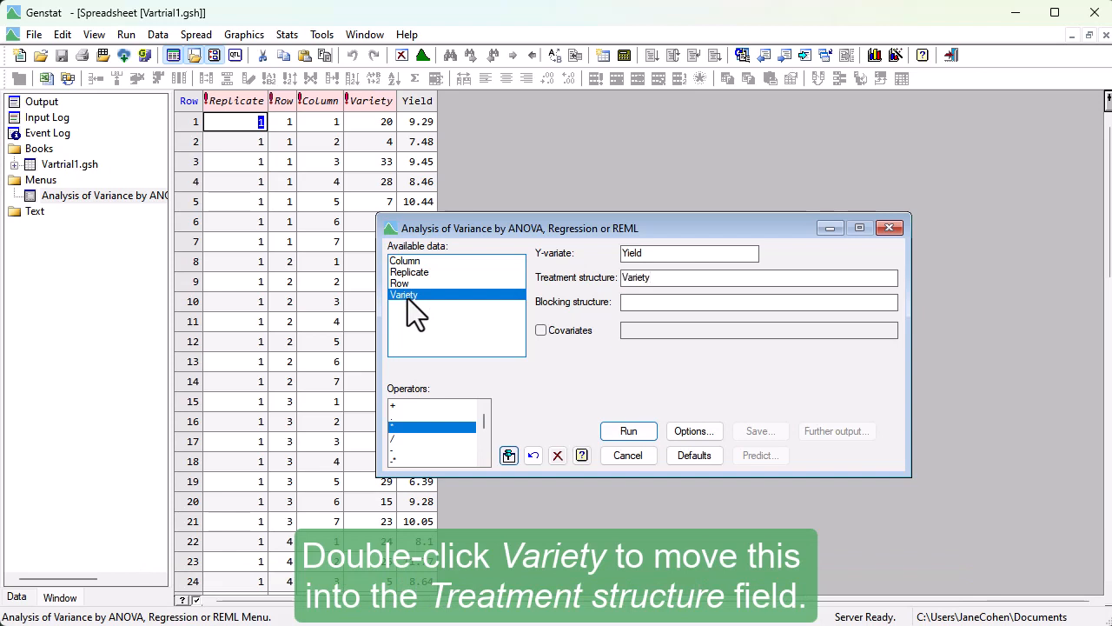
double_click(404, 294)
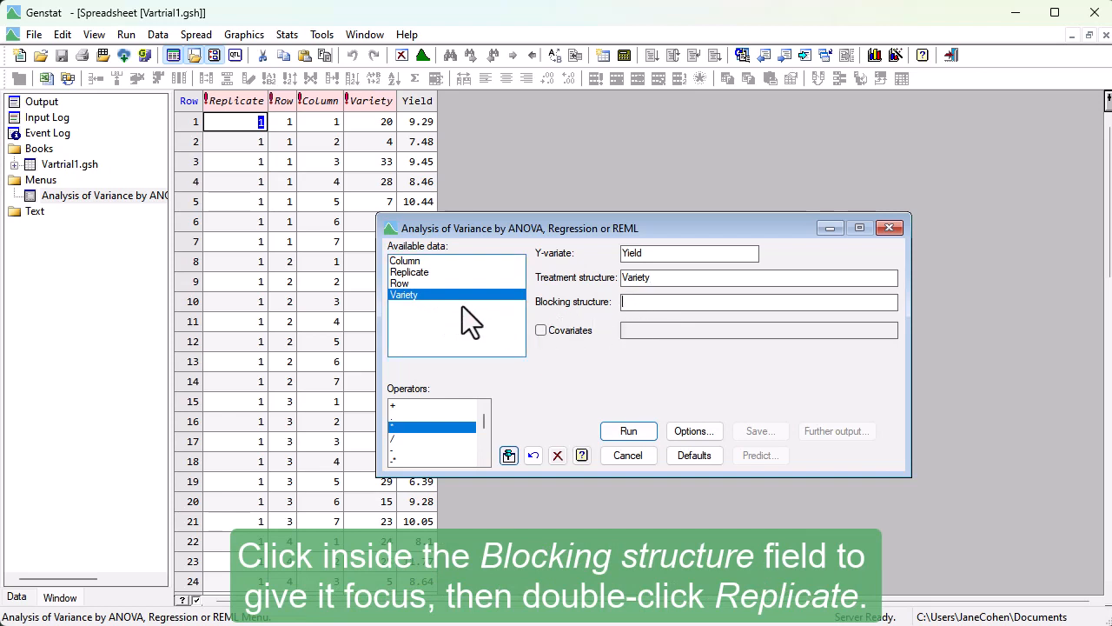
double_click(410, 271)
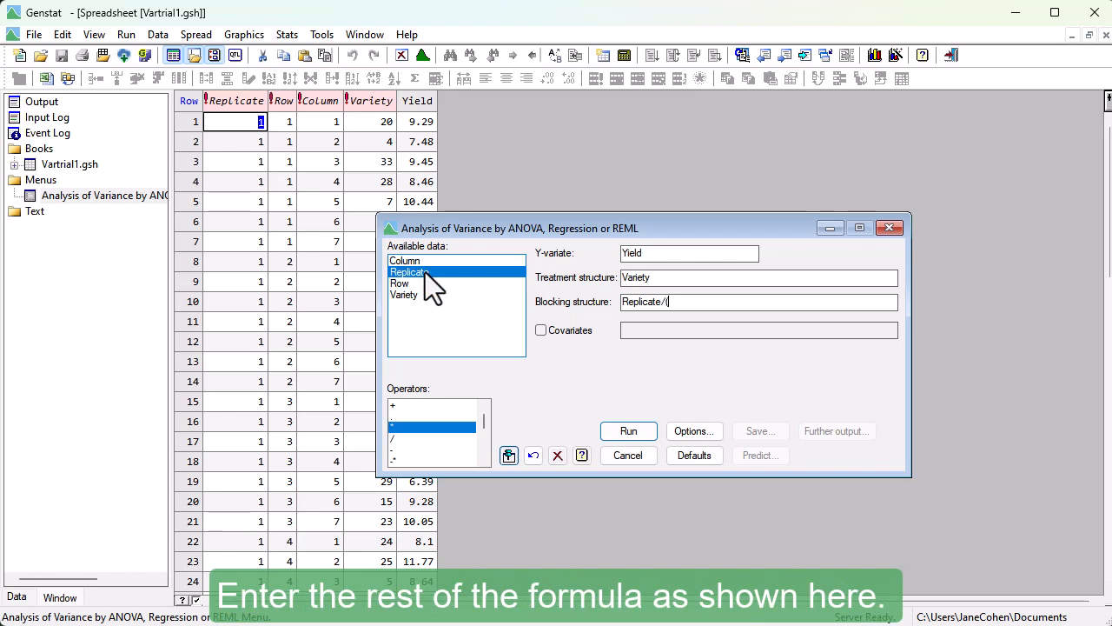
text((Row*Column)
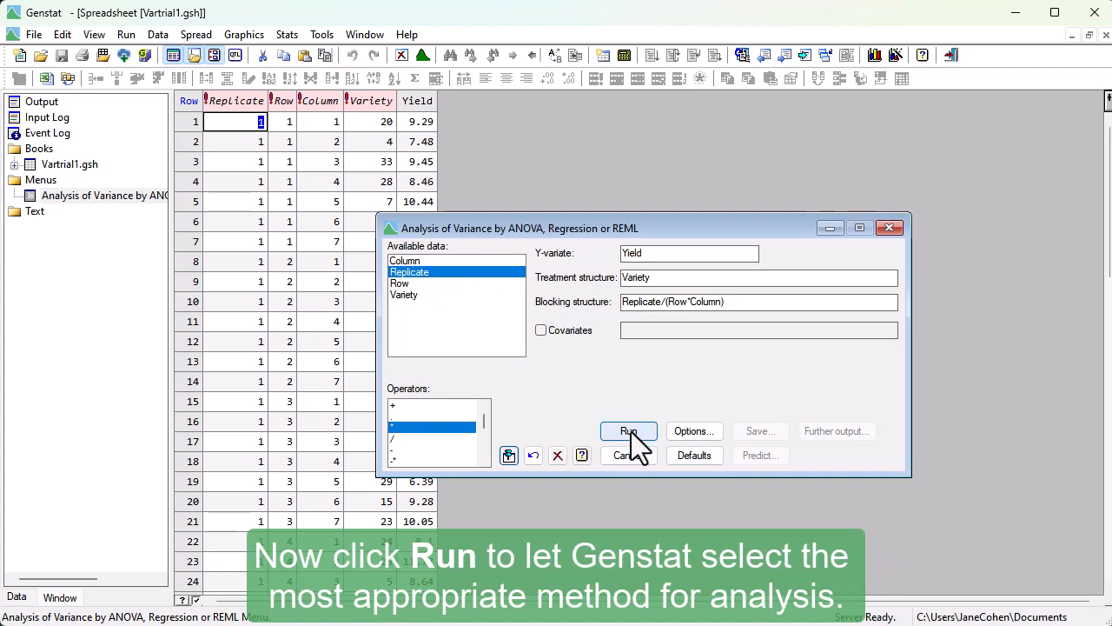
Run the analysis and review the REML method Genstat chose for the unbalanced design.
click(629, 431)
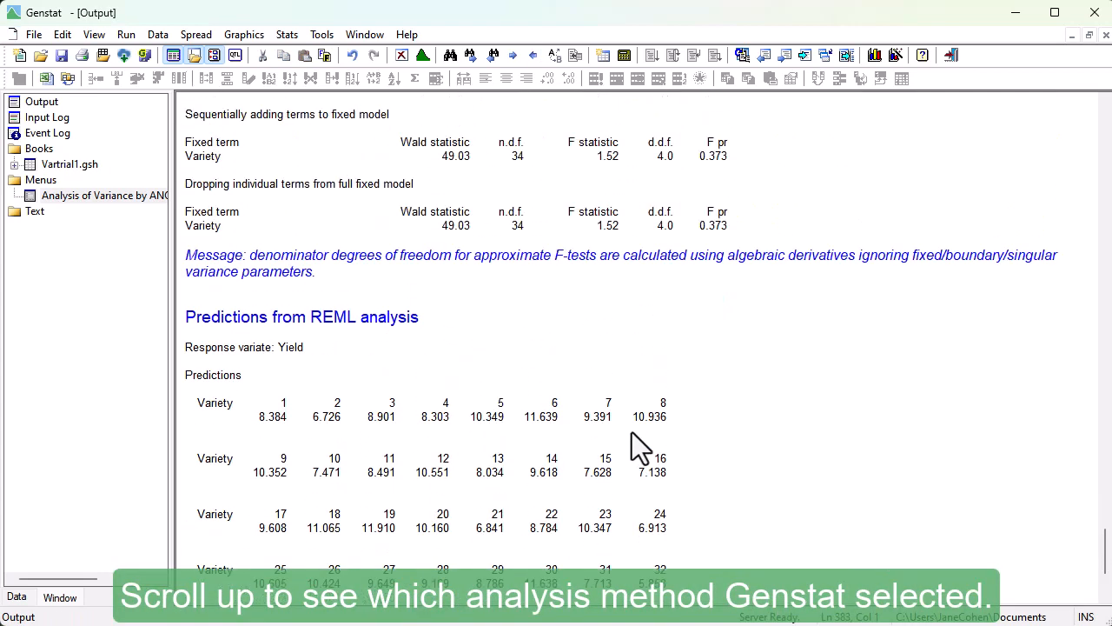
scroll(up, 3)
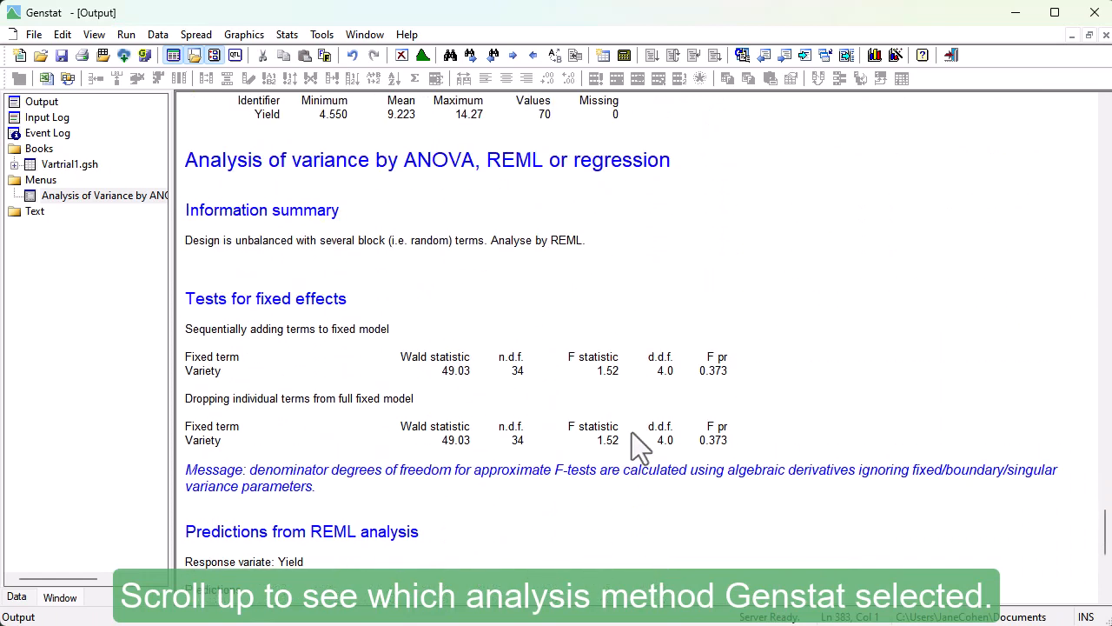